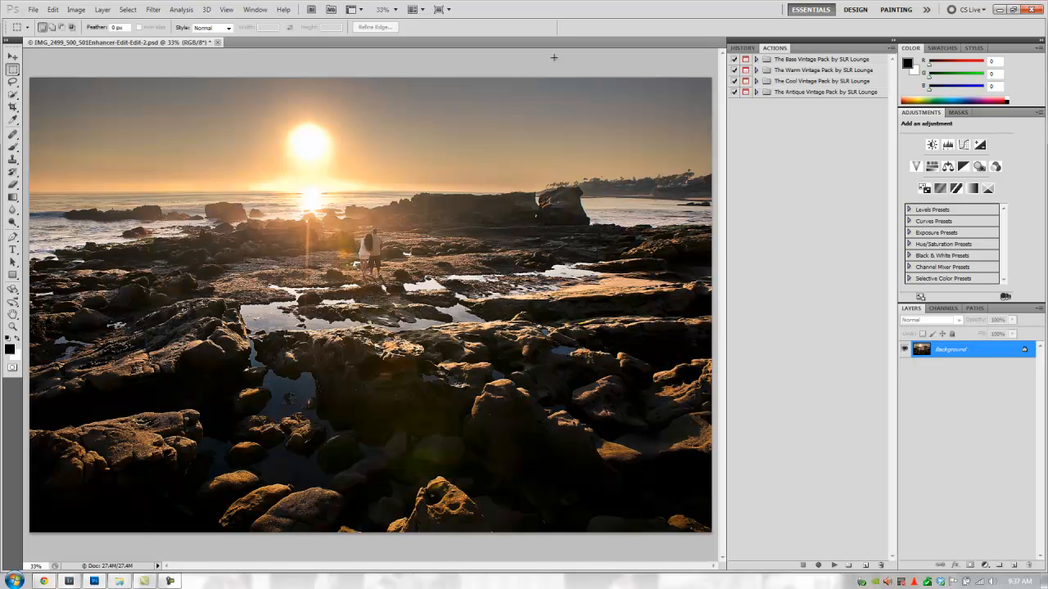
mouse_move(573, 118)
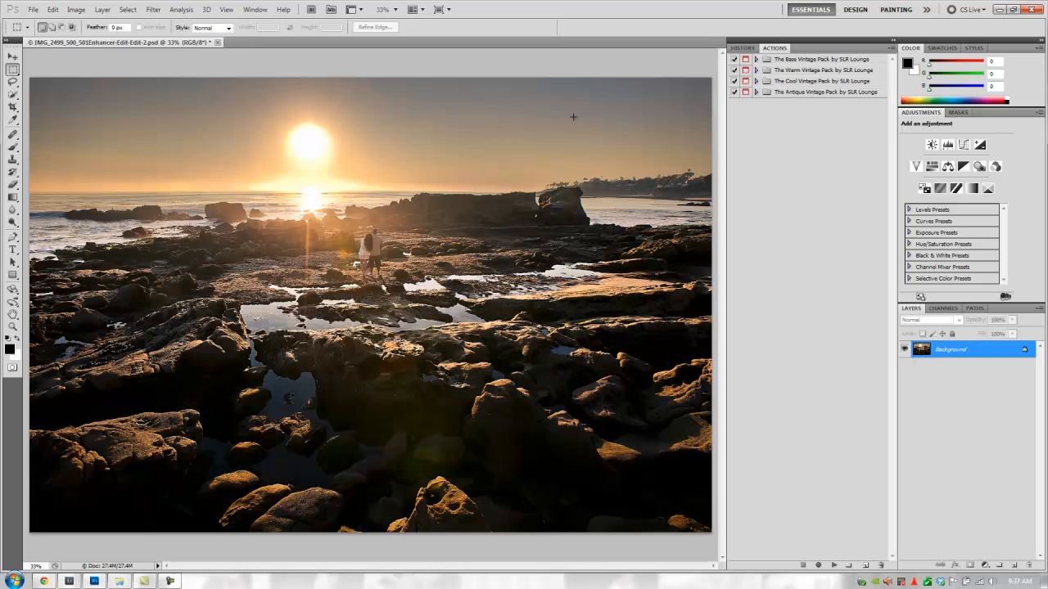
mouse_move(370, 66)
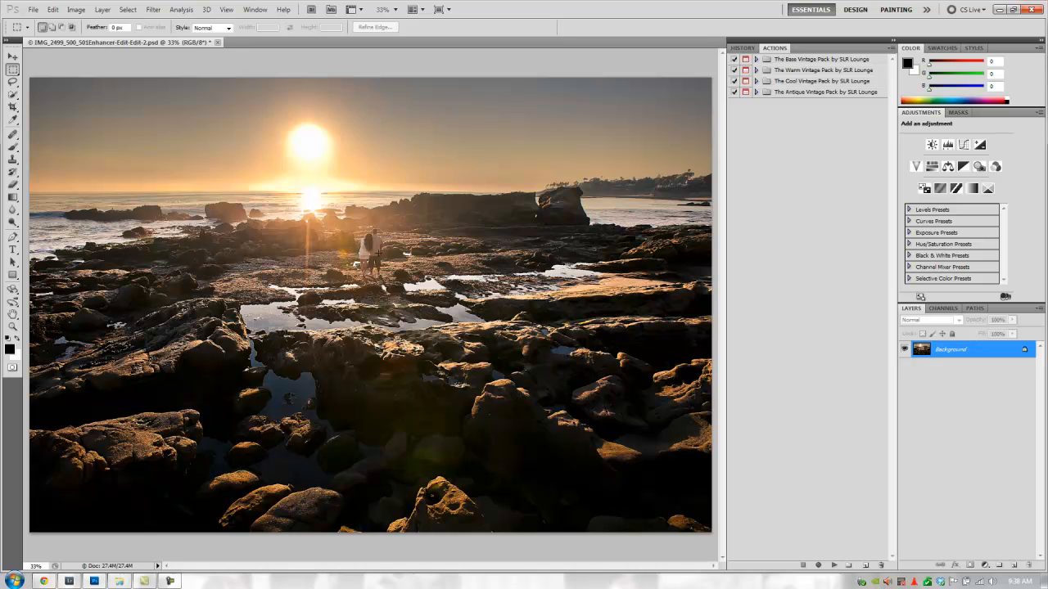
mouse_move(400, 252)
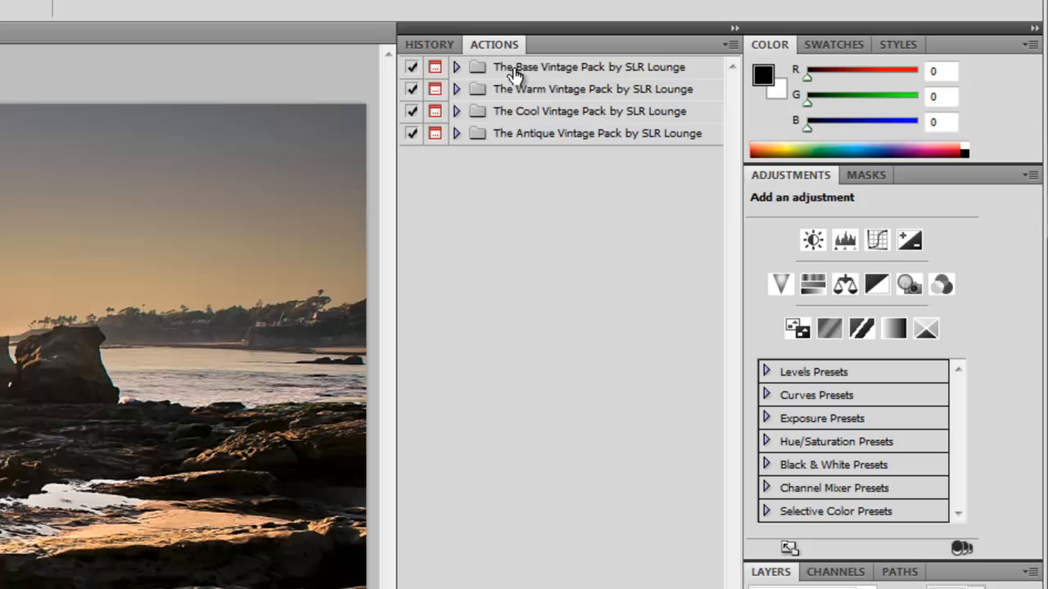
mouse_move(521, 123)
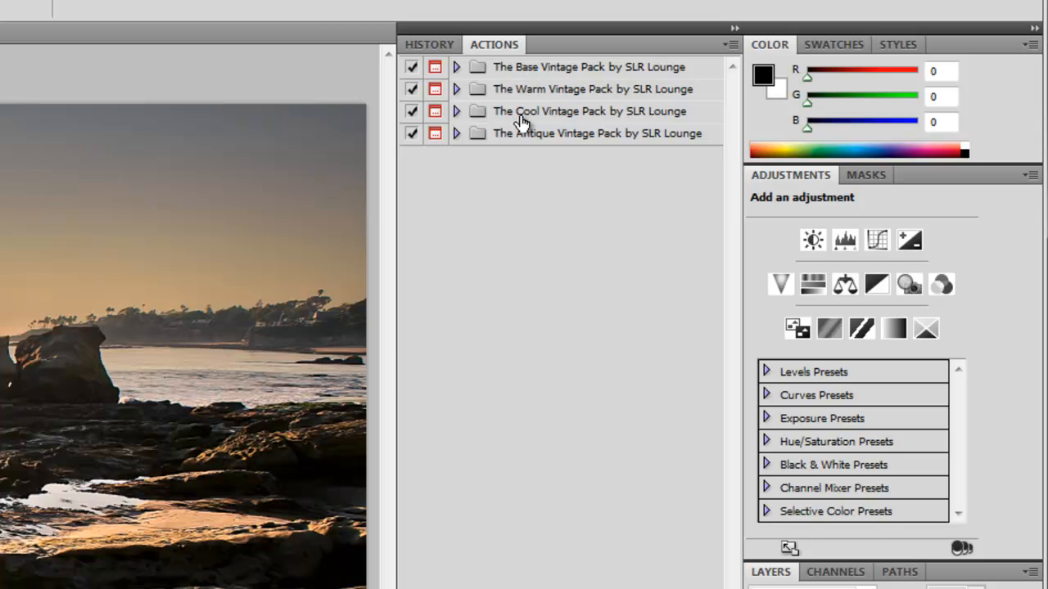
mouse_move(478, 63)
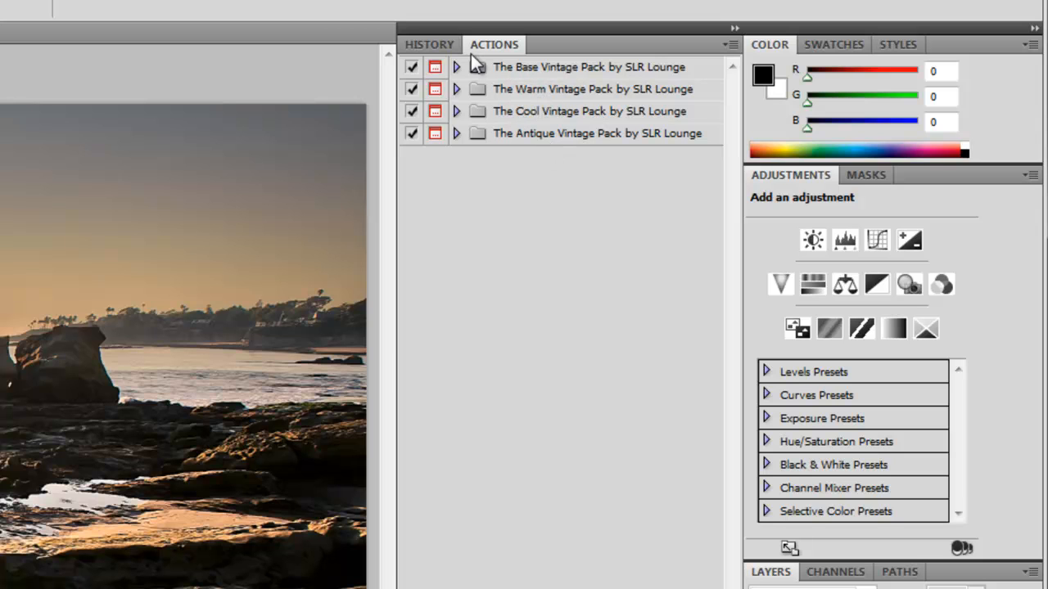
mouse_move(467, 113)
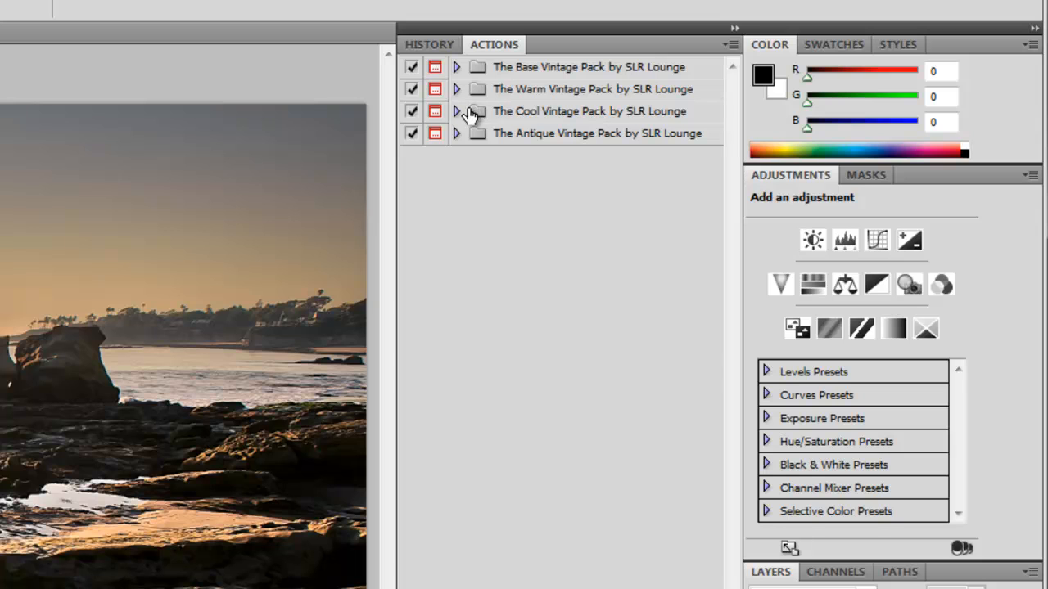
mouse_move(495, 91)
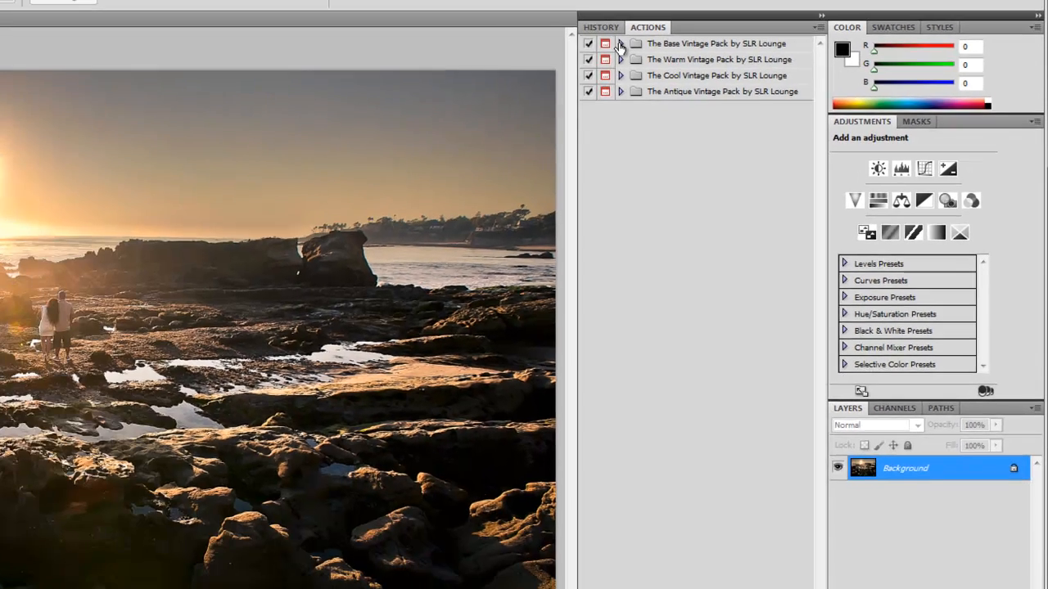
Expand the Base Vintage Pack and browse its Instructions and Bright Washes sections
left_click(620, 42)
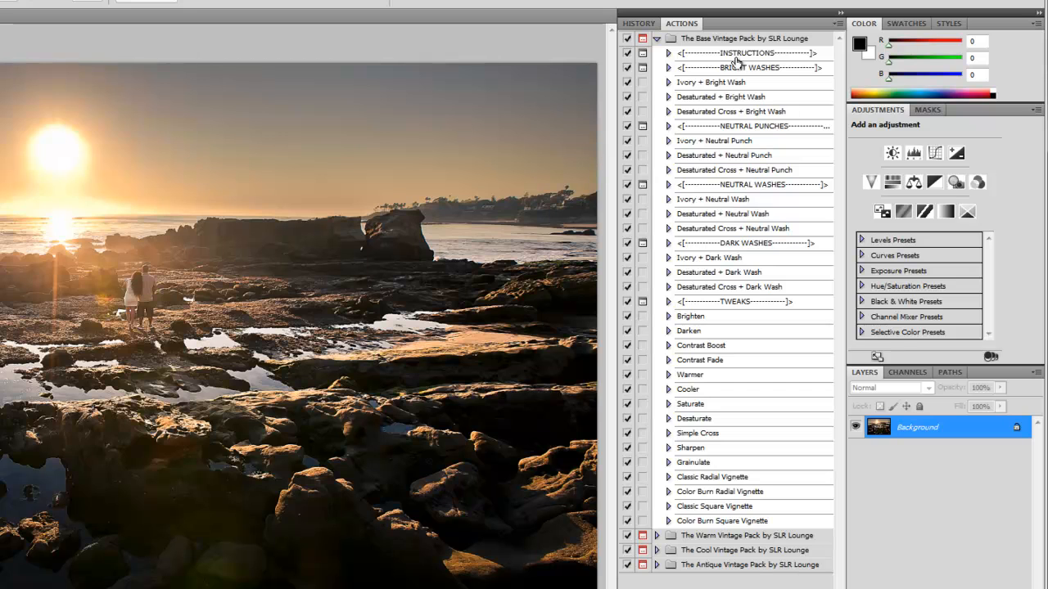
left_click(745, 53)
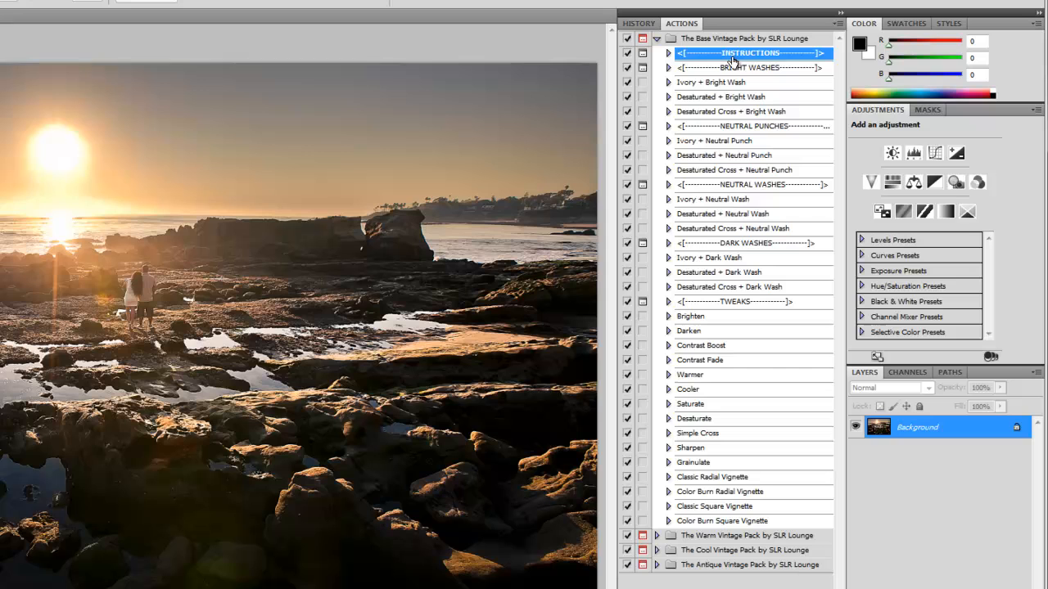
left_click(750, 67)
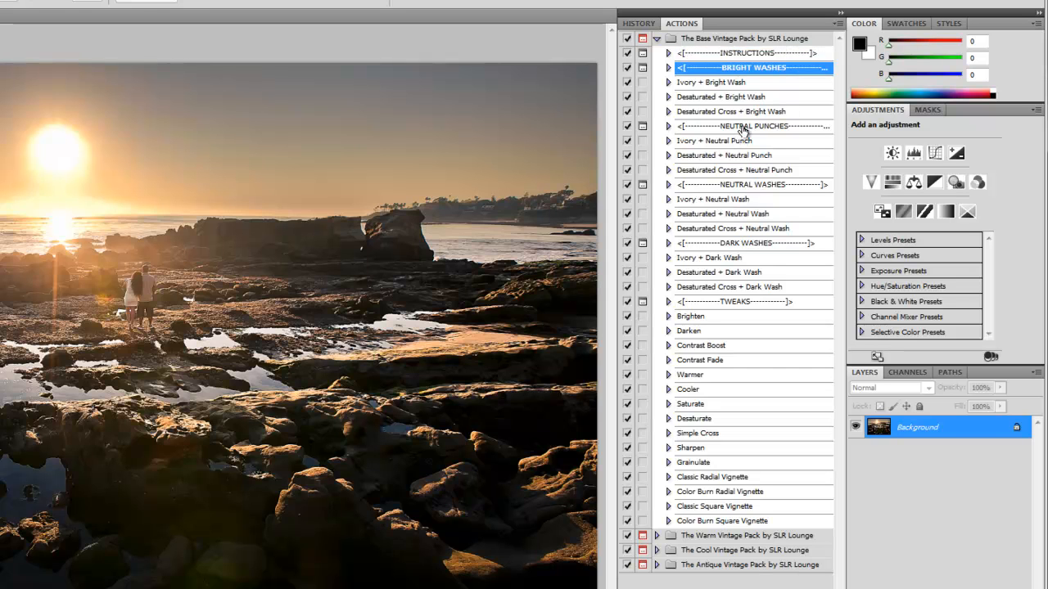
mouse_move(737, 452)
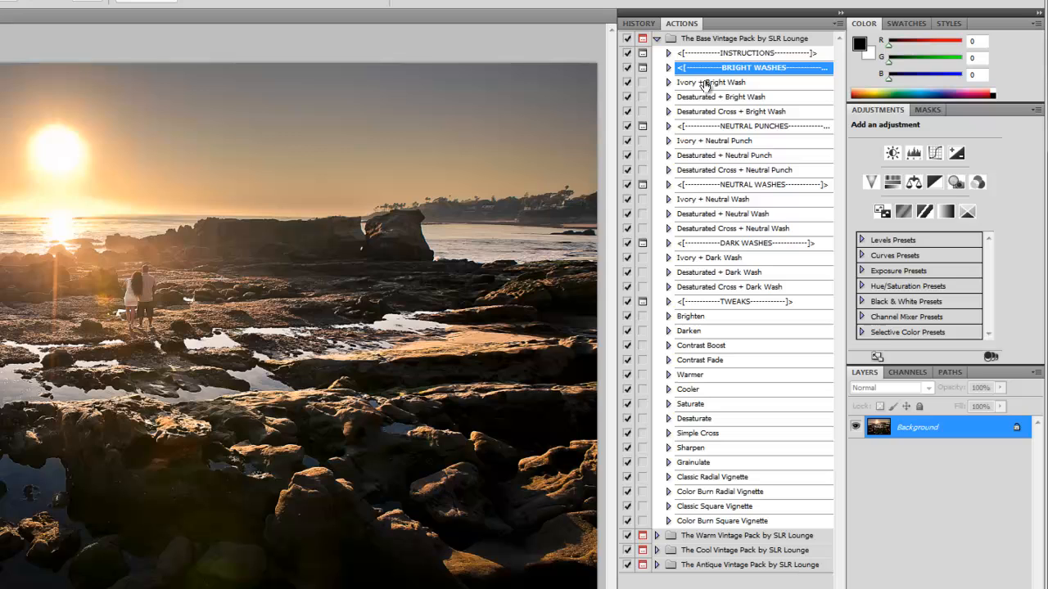
mouse_move(706, 108)
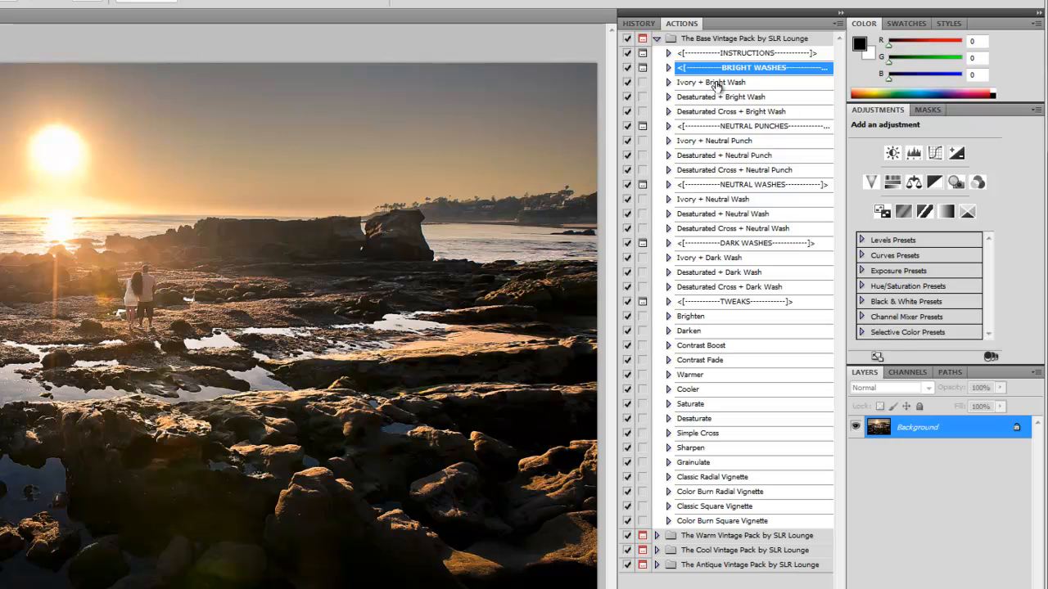
mouse_move(779, 55)
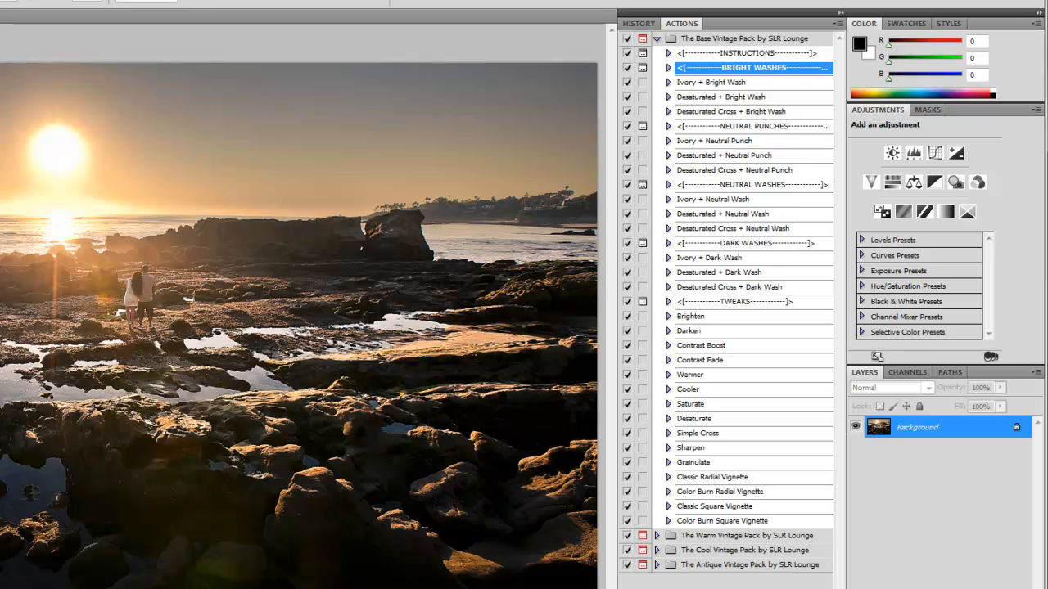
mouse_move(768, 66)
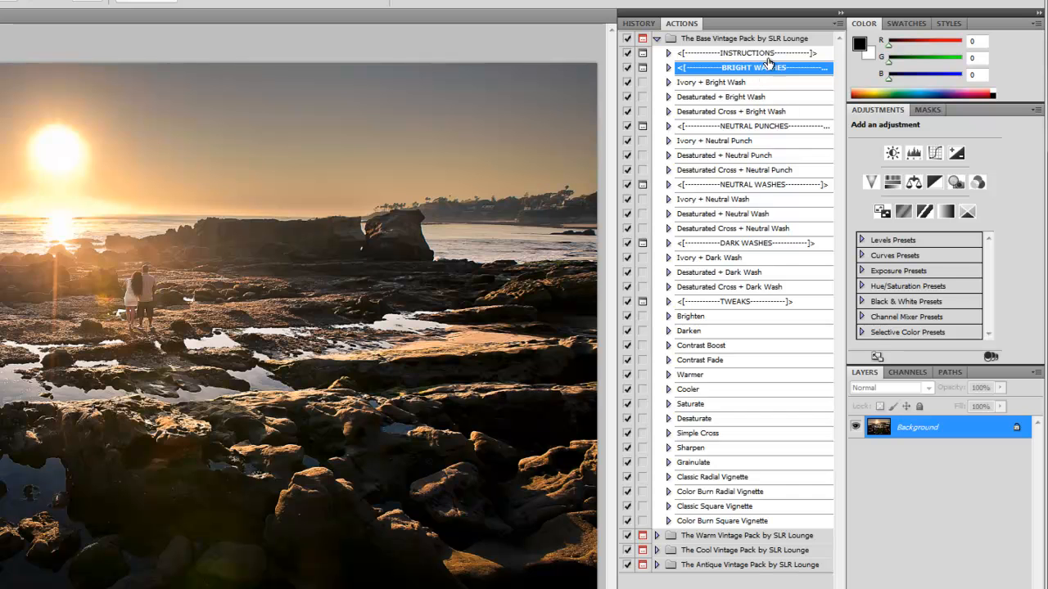
mouse_move(755, 556)
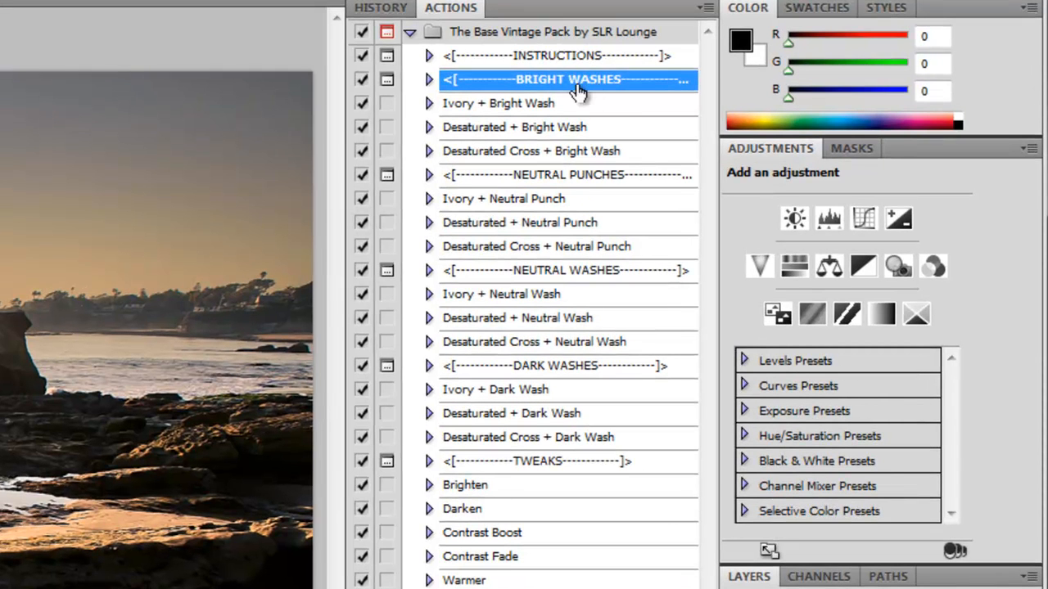
mouse_move(577, 269)
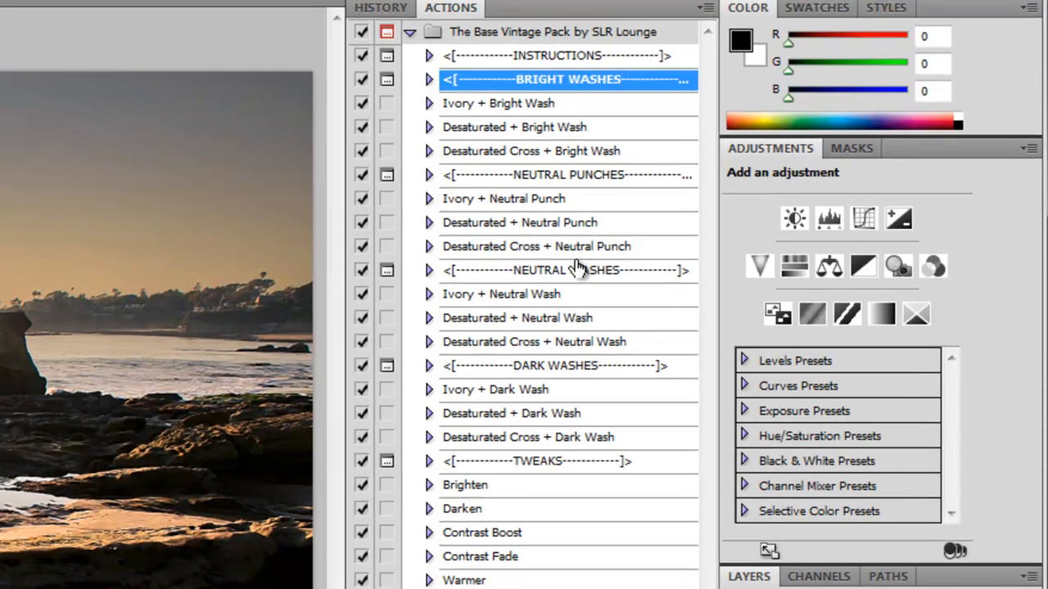
Browse the Dark and Bright Washes groups, then select Desaturated + Neutral Punch
left_click(563, 367)
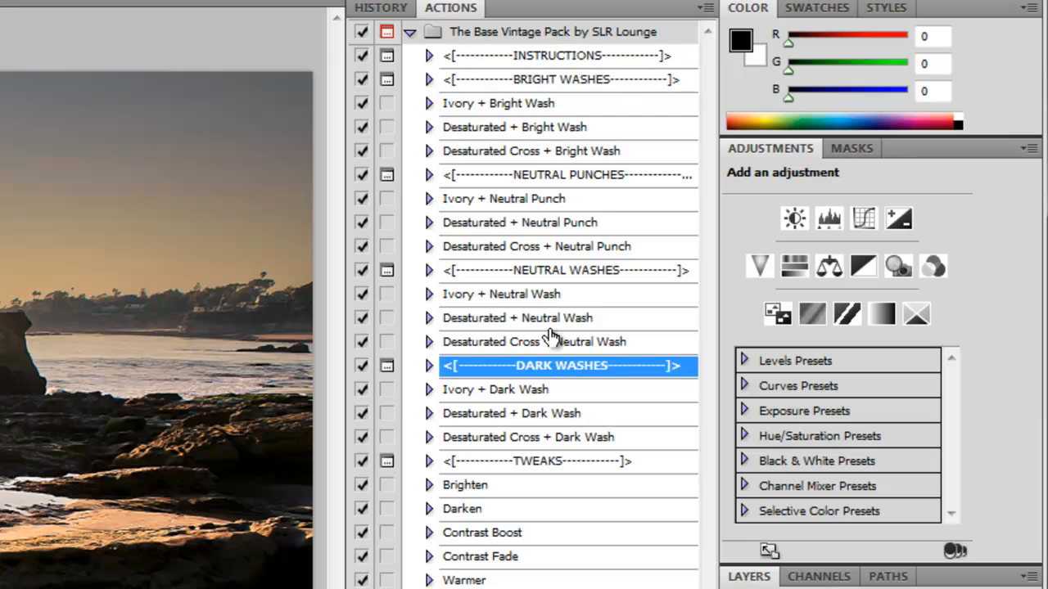
mouse_move(530, 112)
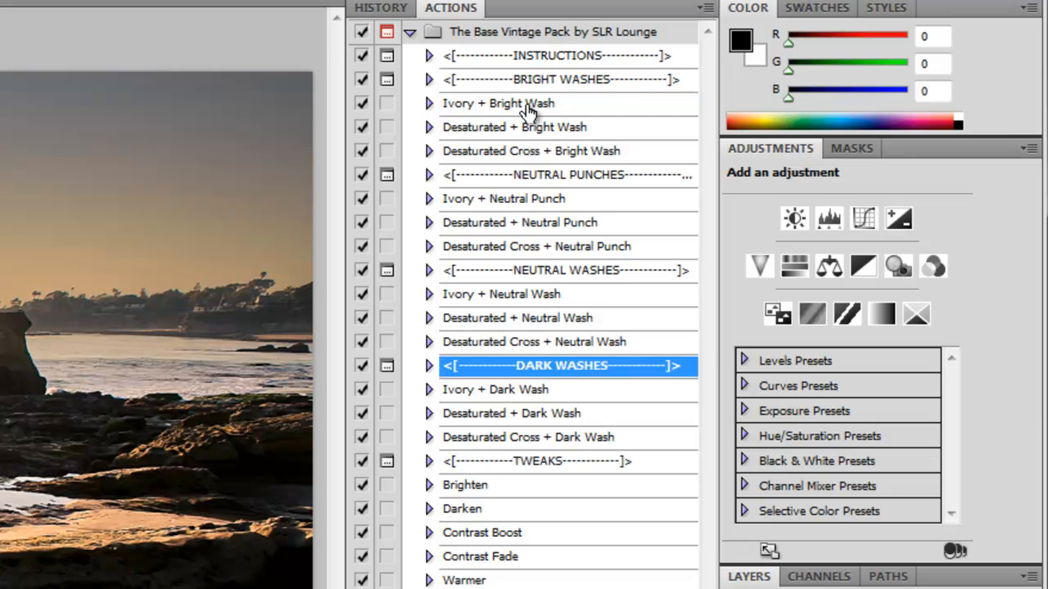
left_click(565, 78)
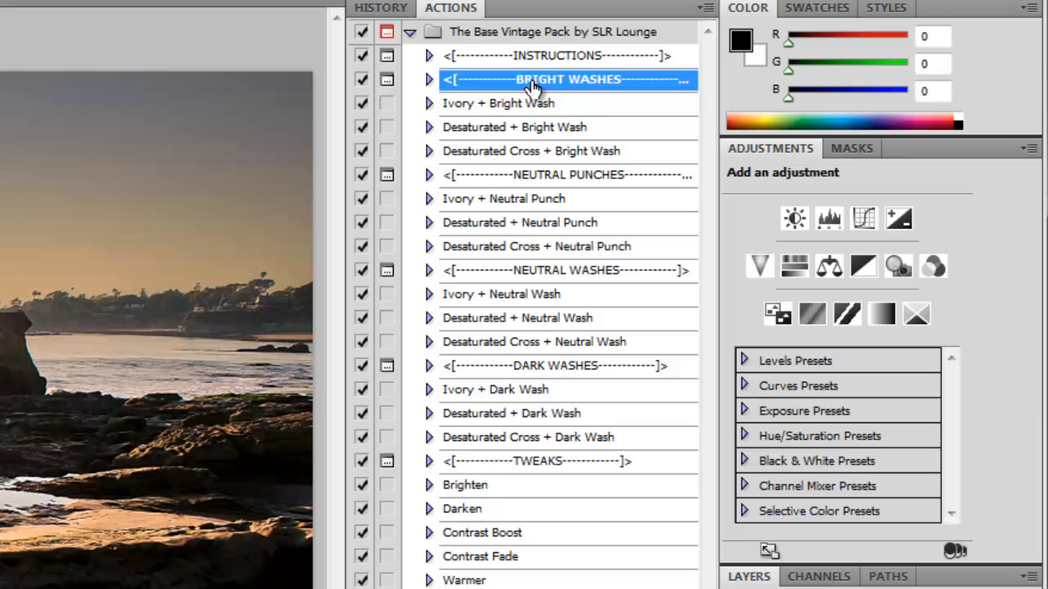
mouse_move(570, 90)
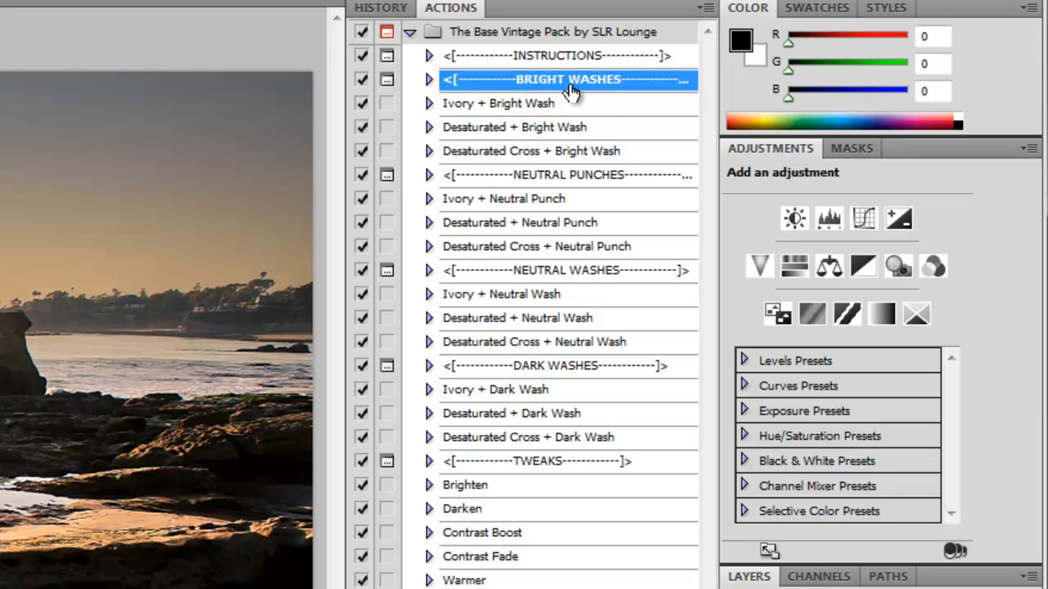
mouse_move(566, 115)
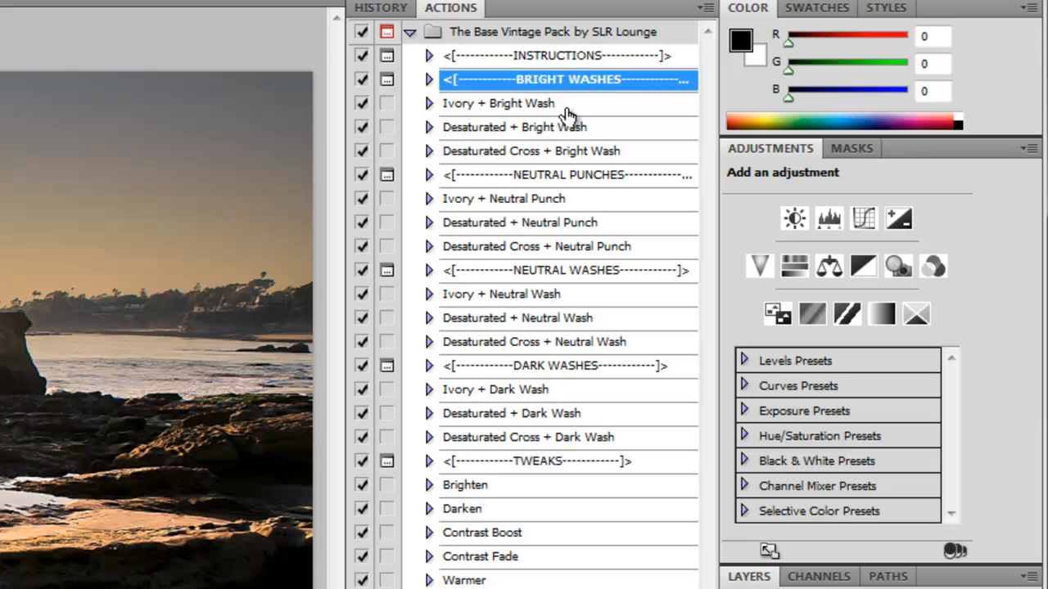
mouse_move(555, 94)
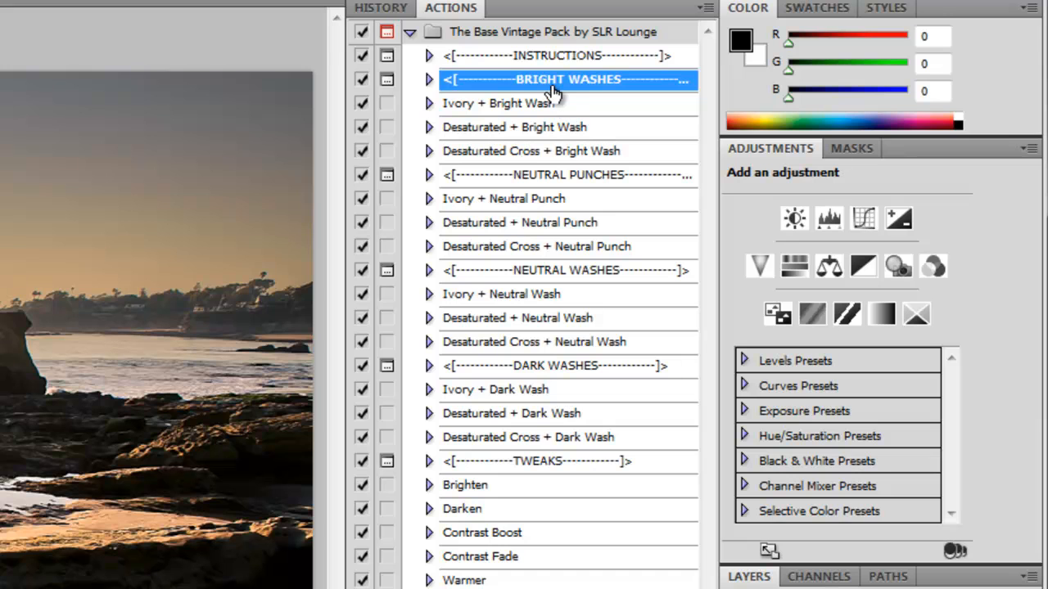
mouse_move(532, 107)
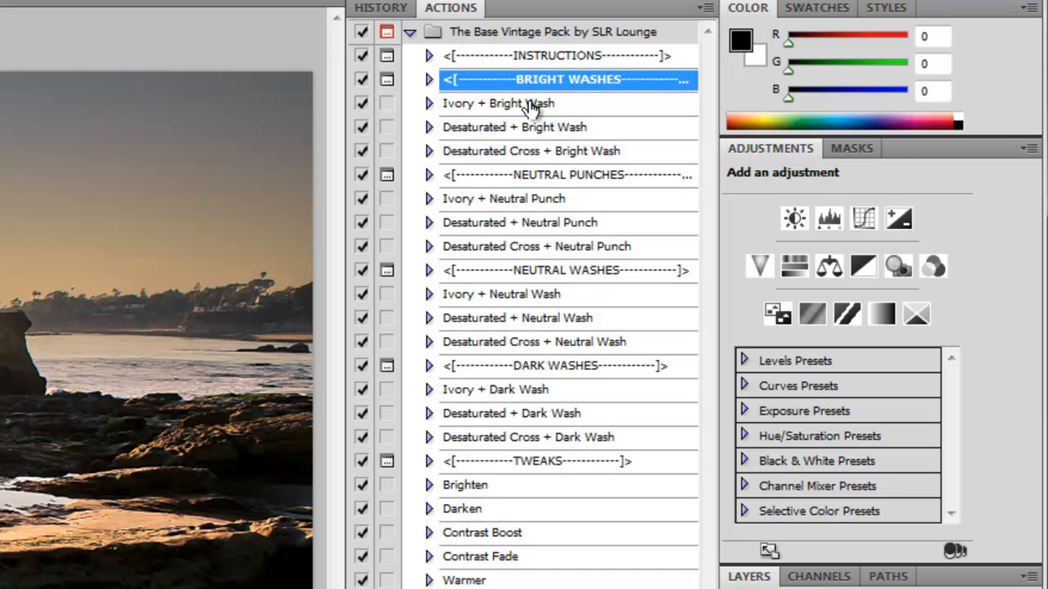
mouse_move(524, 172)
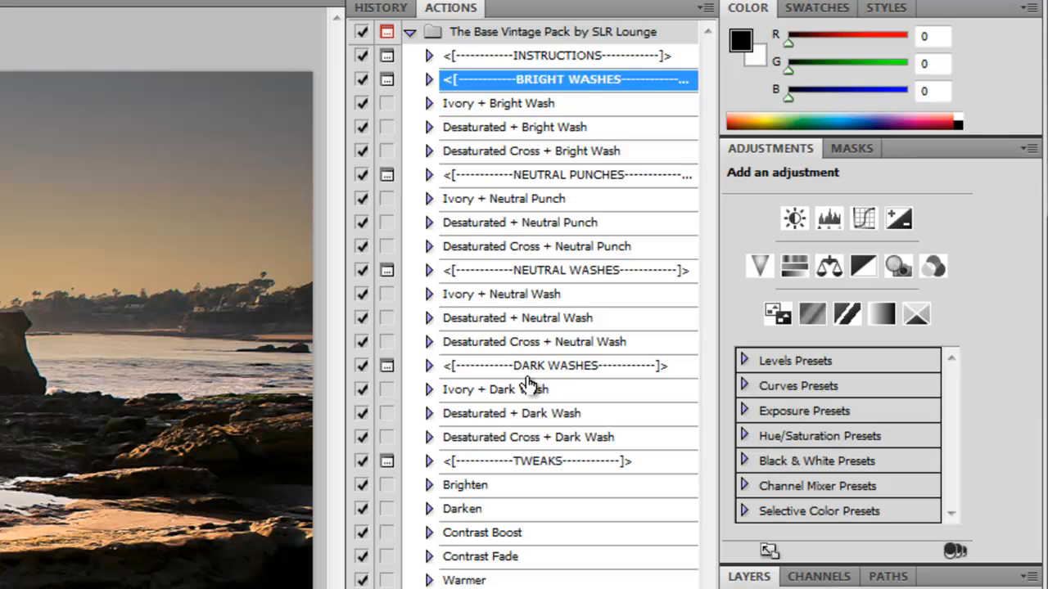
mouse_move(586, 85)
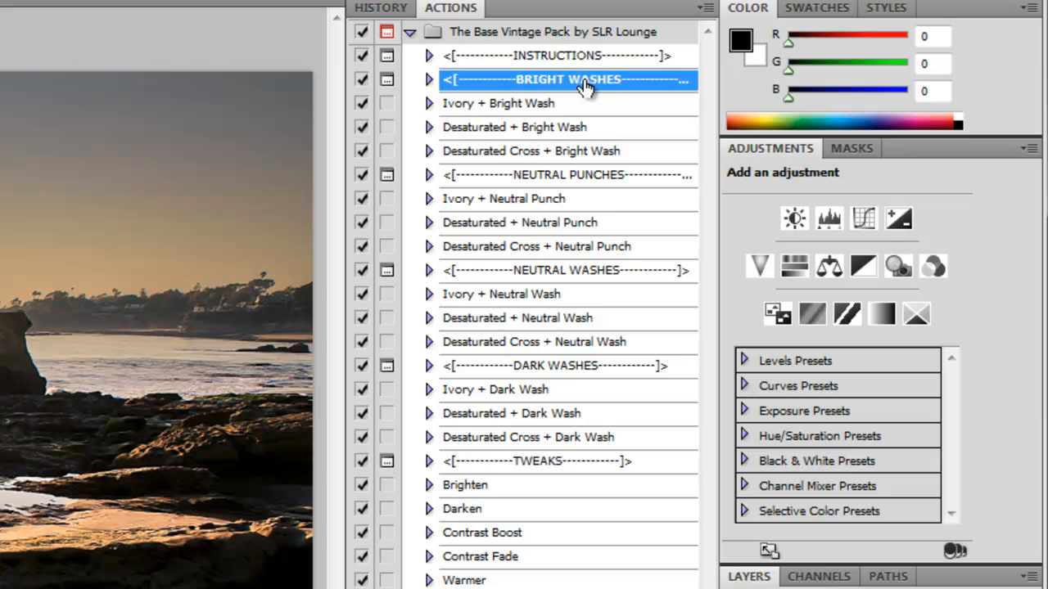
mouse_move(595, 89)
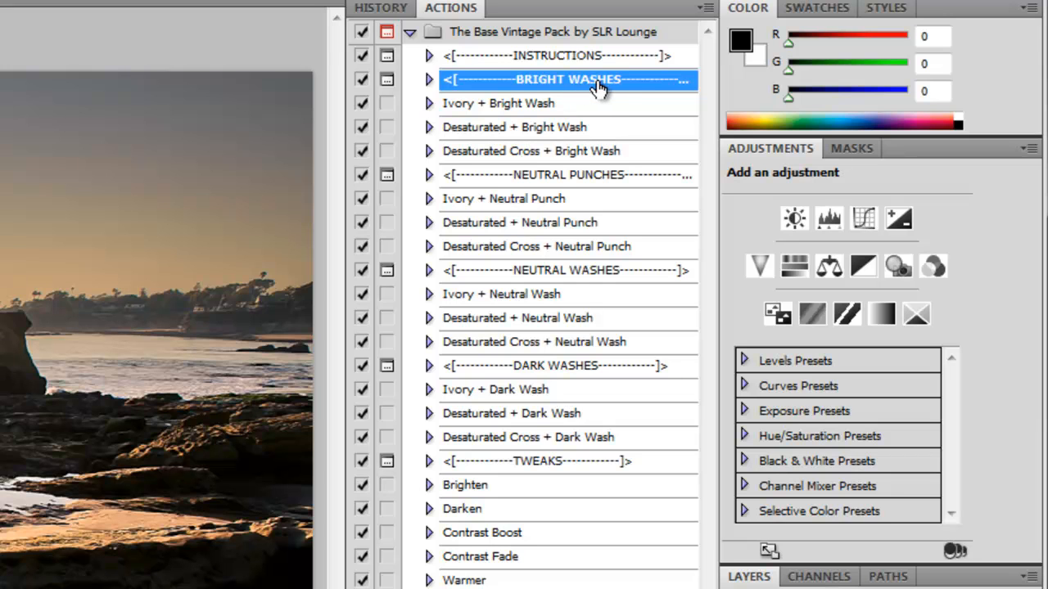
mouse_move(586, 88)
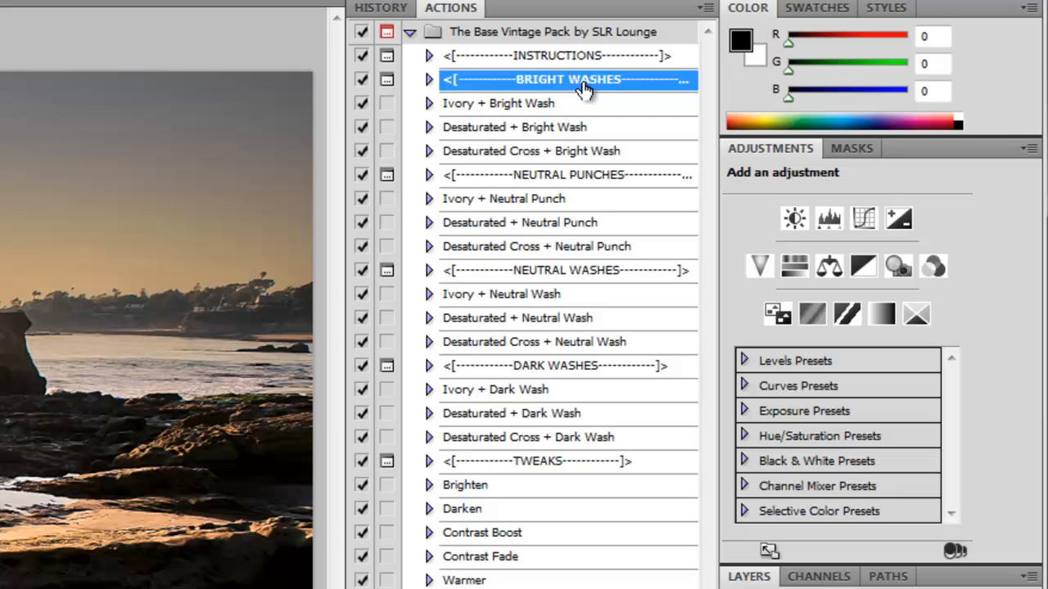
mouse_move(588, 172)
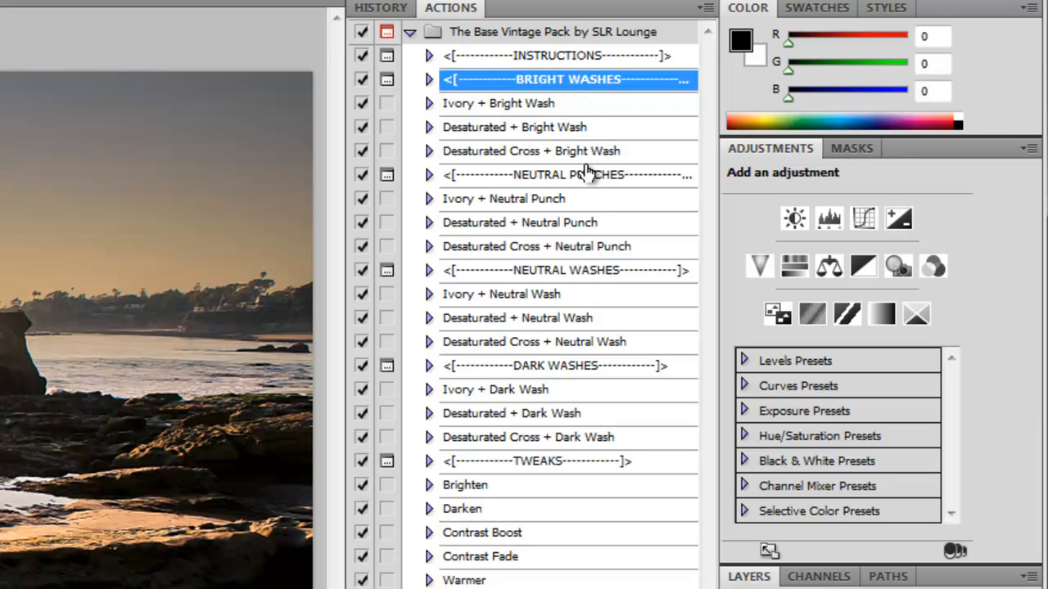
mouse_move(586, 187)
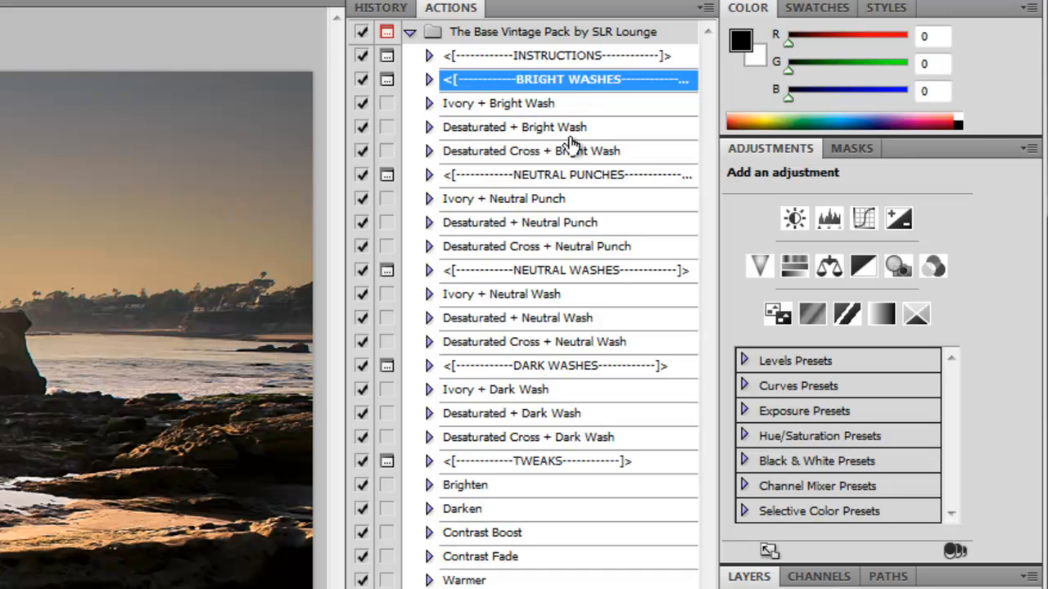
mouse_move(573, 275)
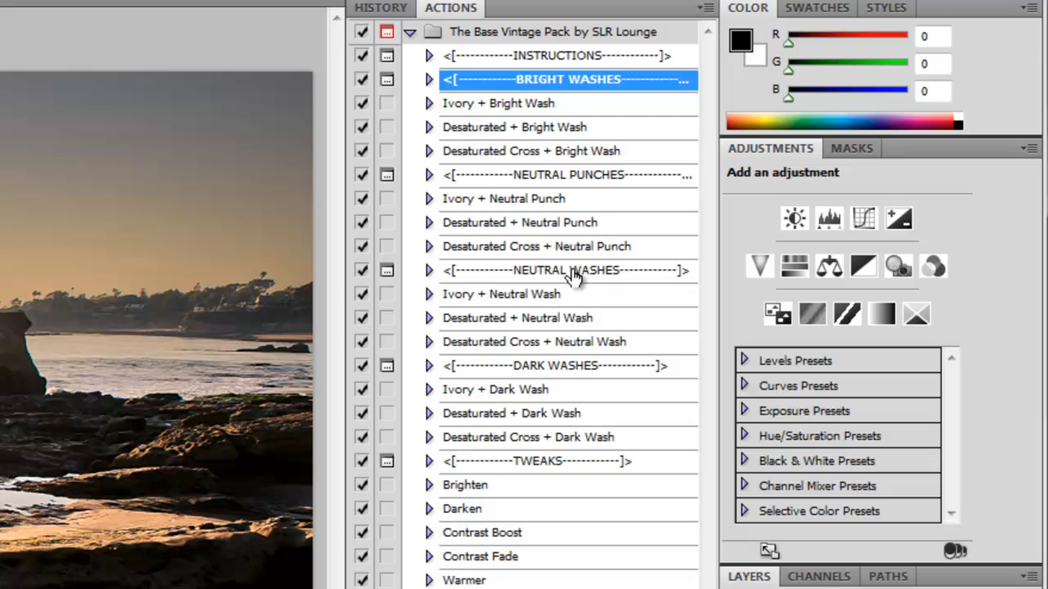
mouse_move(639, 197)
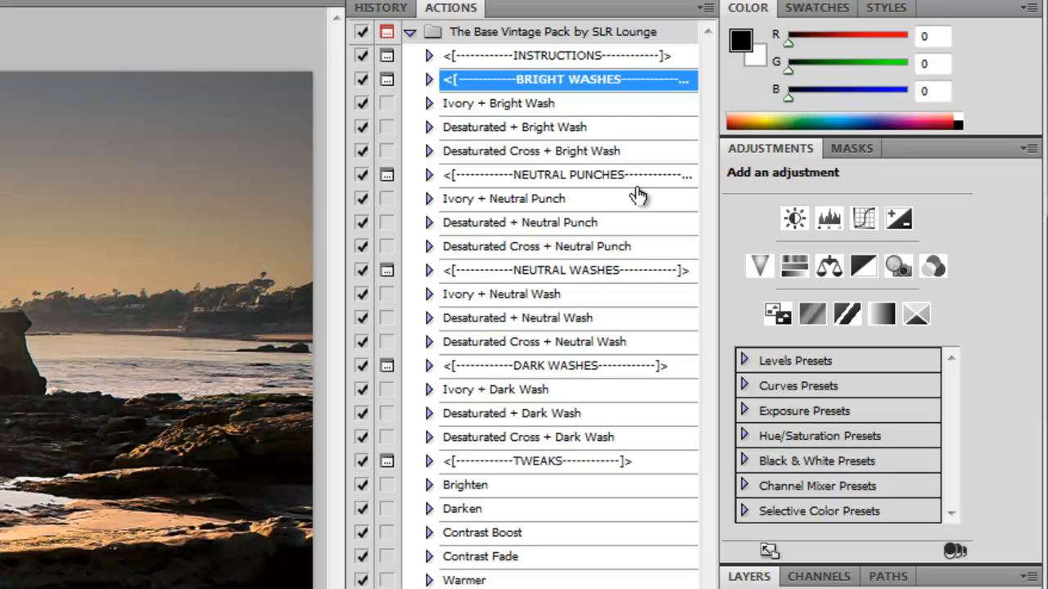
mouse_move(586, 183)
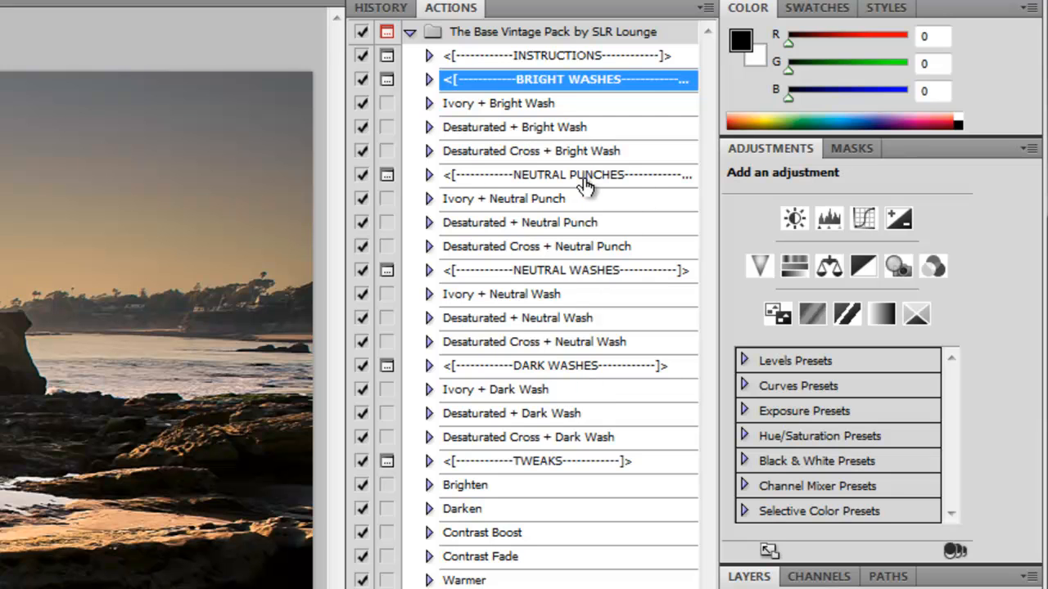
mouse_move(478, 117)
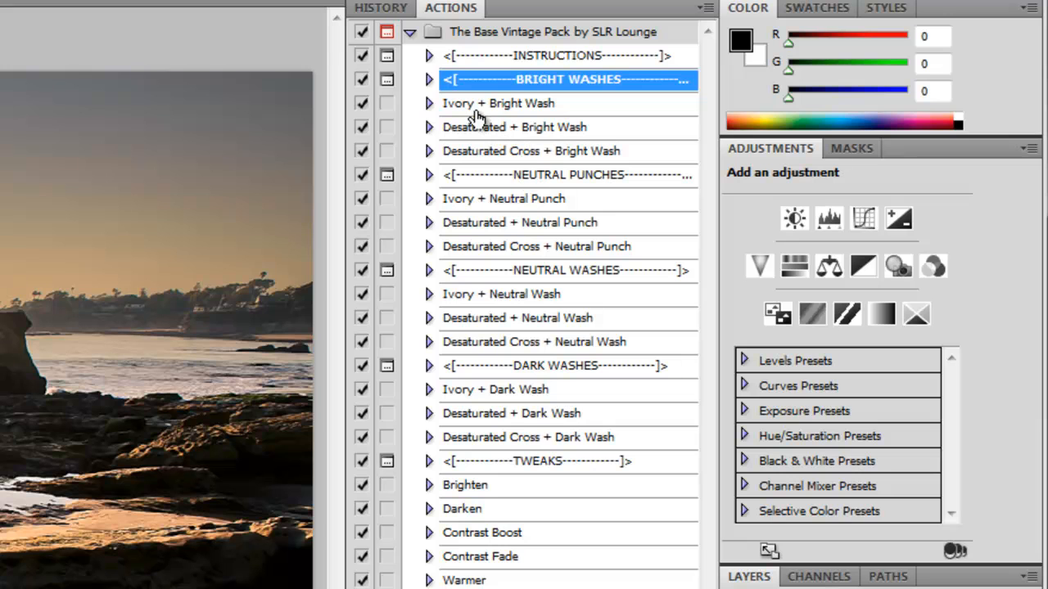
mouse_move(576, 134)
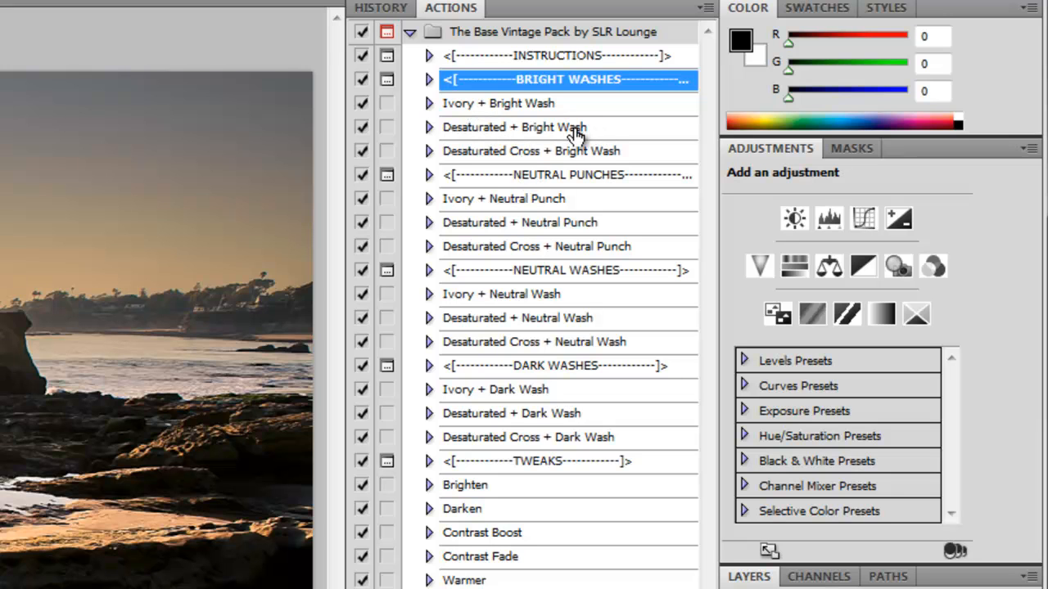
mouse_move(565, 226)
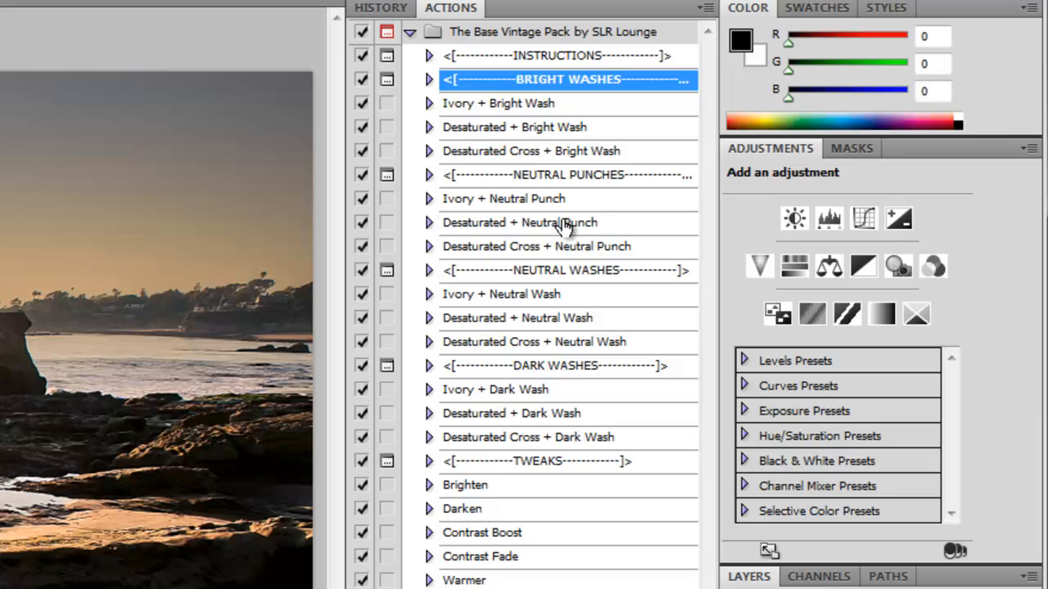
mouse_move(511, 220)
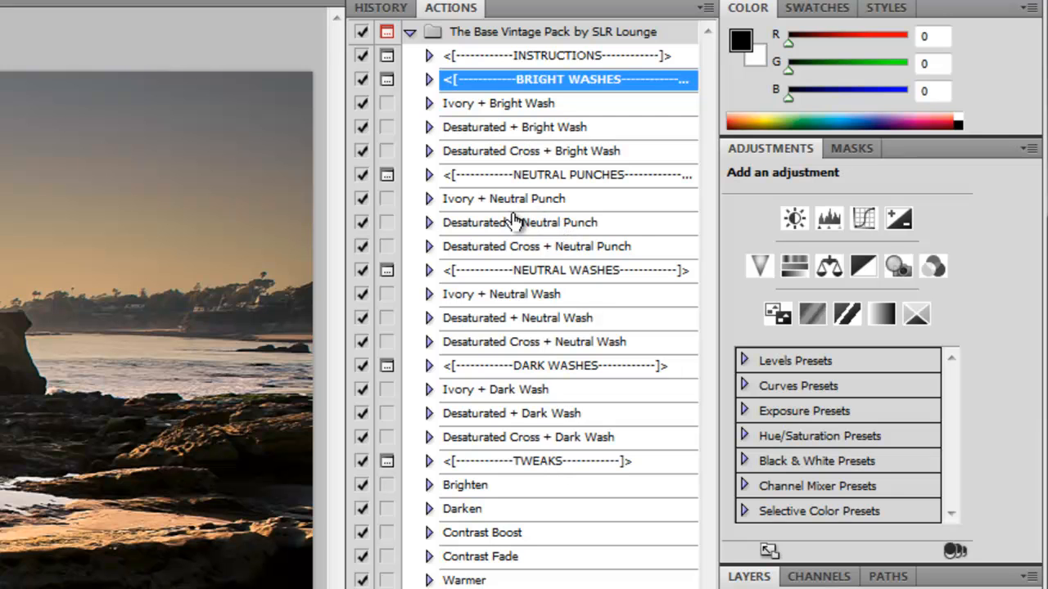
mouse_move(570, 233)
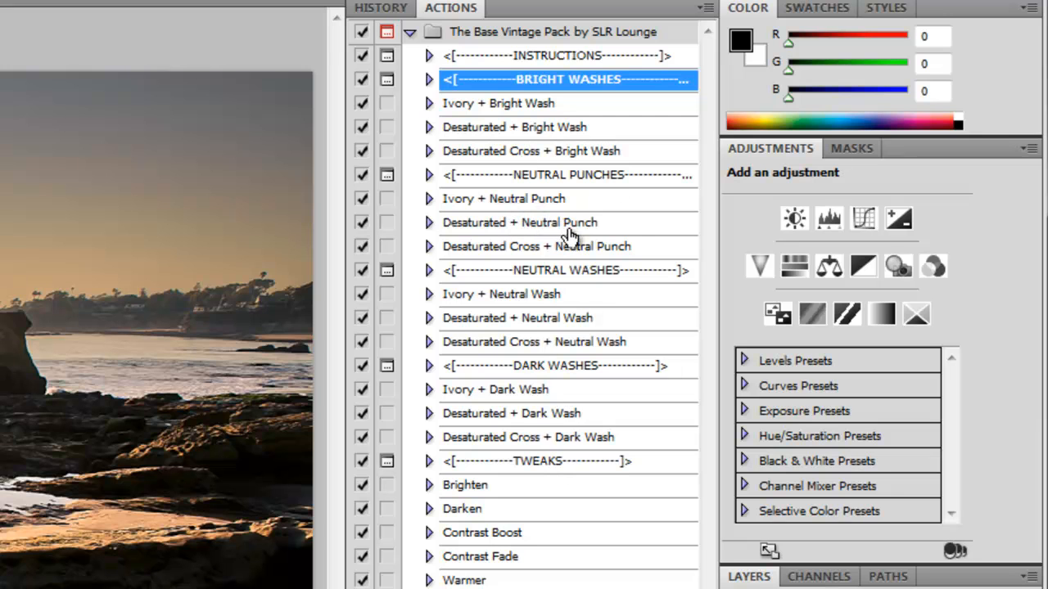
mouse_move(548, 239)
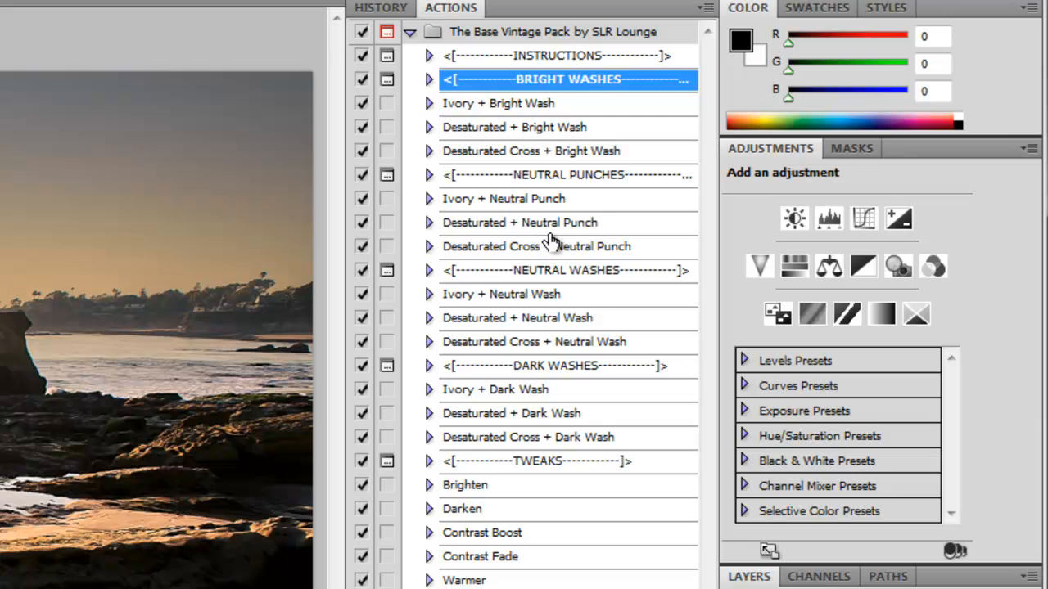
left_click(530, 222)
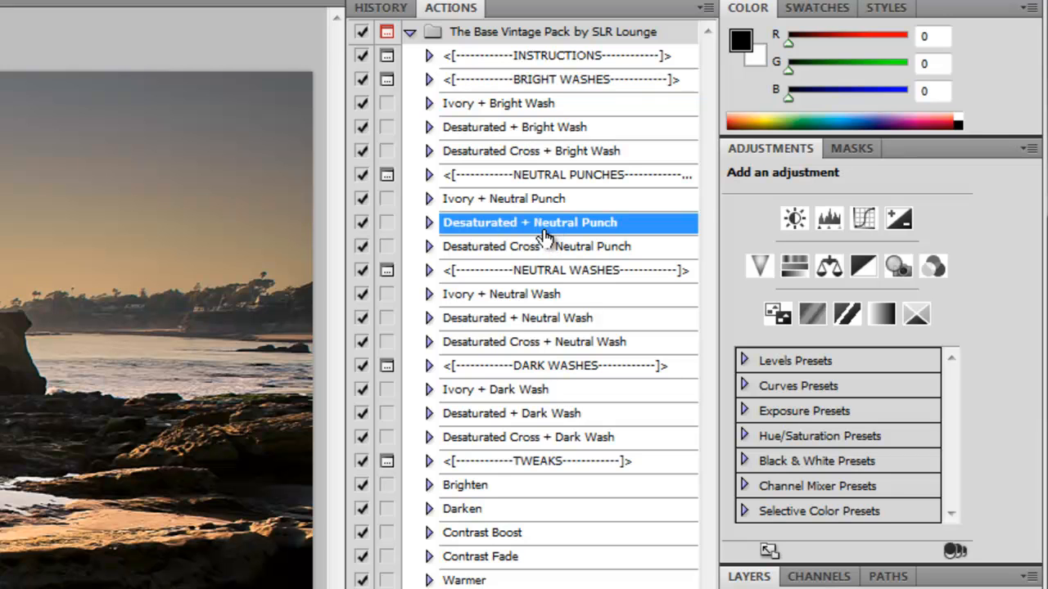
mouse_move(556, 237)
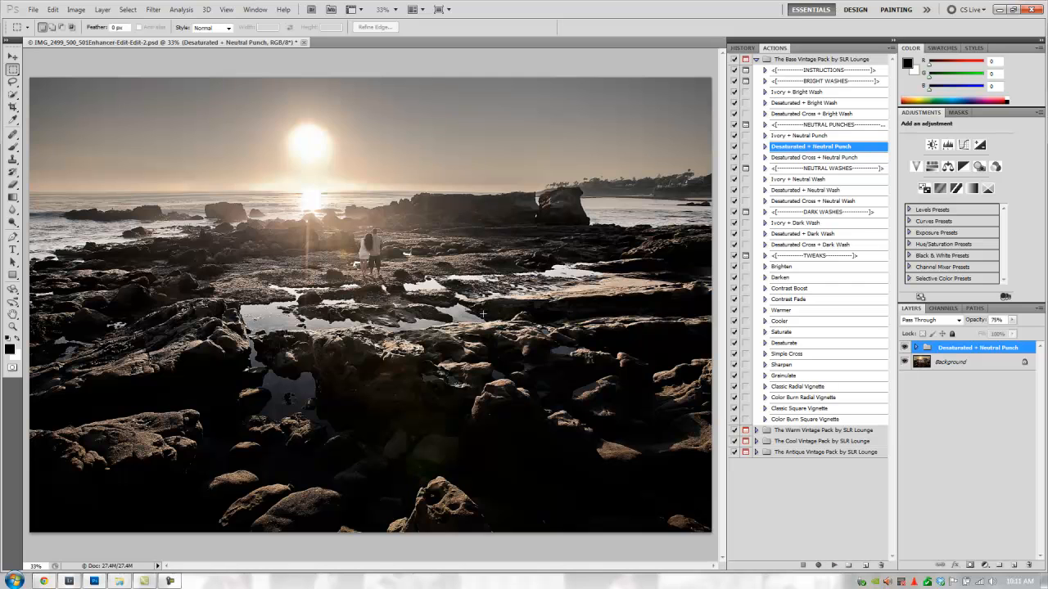
mouse_move(387, 131)
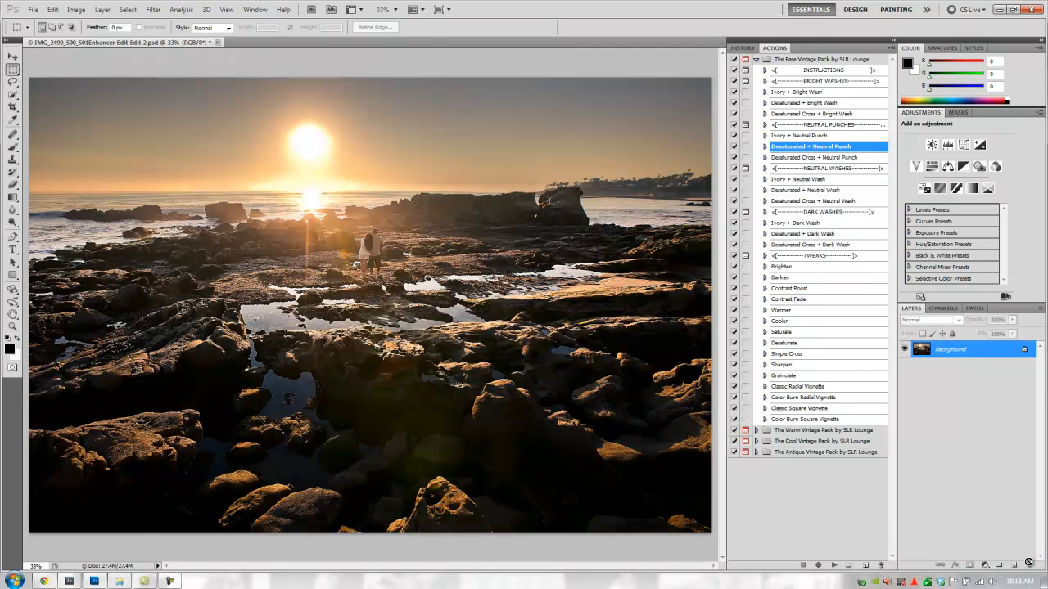
mouse_move(805, 115)
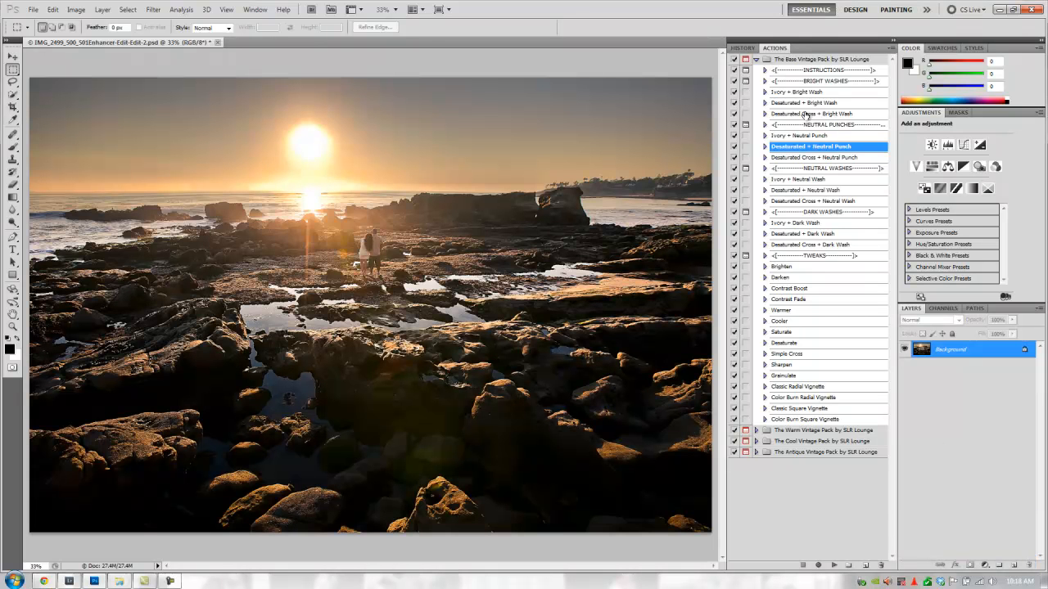
left_click(818, 113)
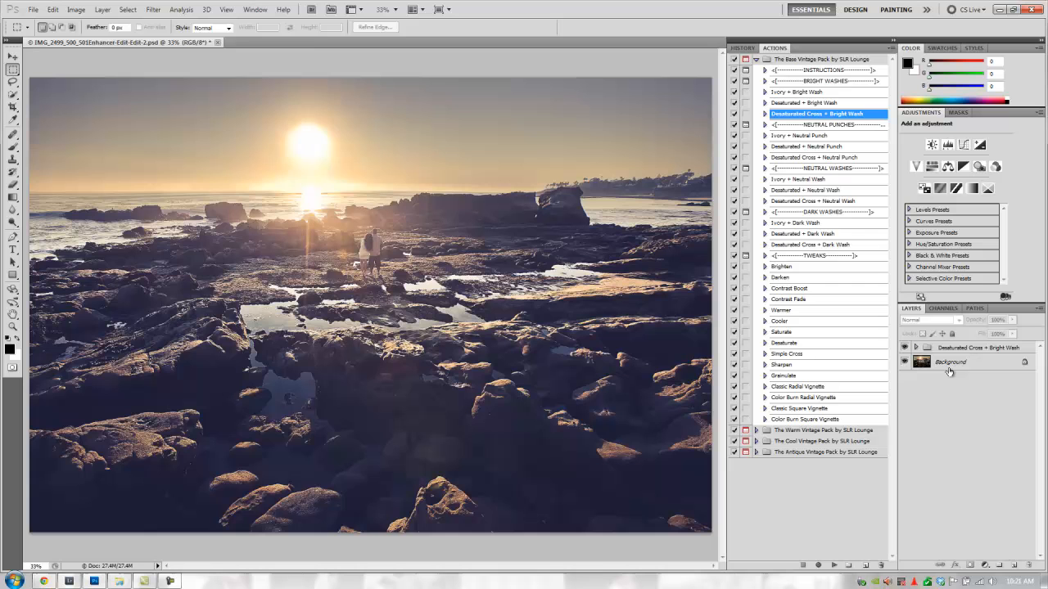
left_click(949, 362)
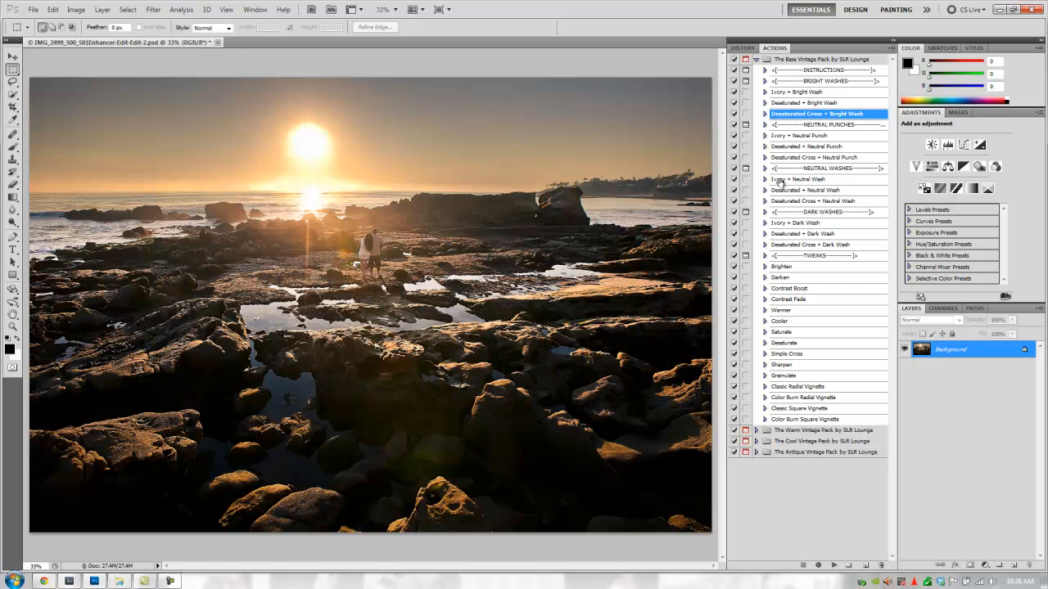
mouse_move(796, 188)
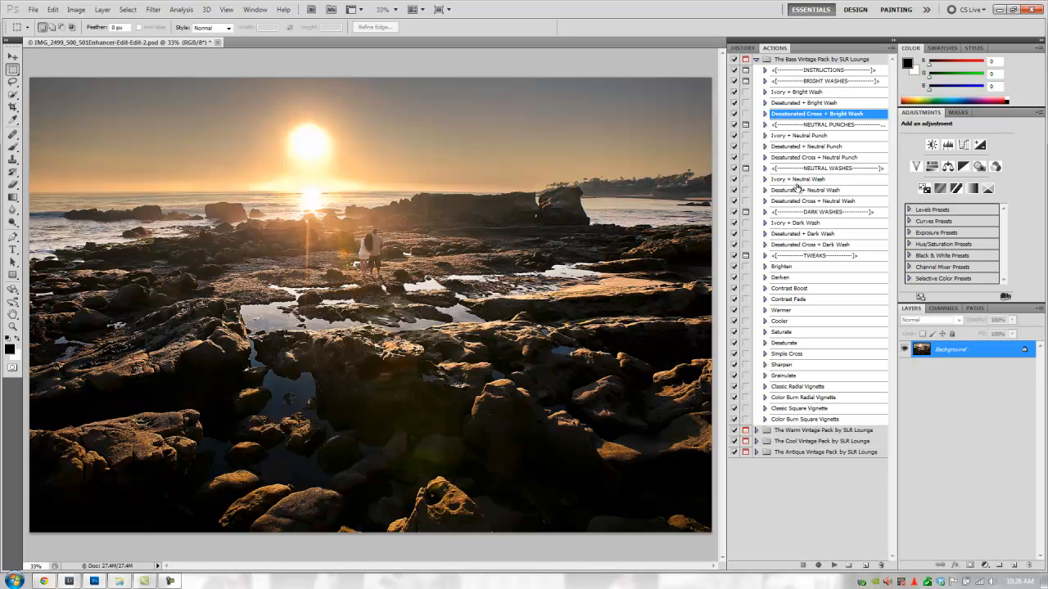
mouse_move(805, 186)
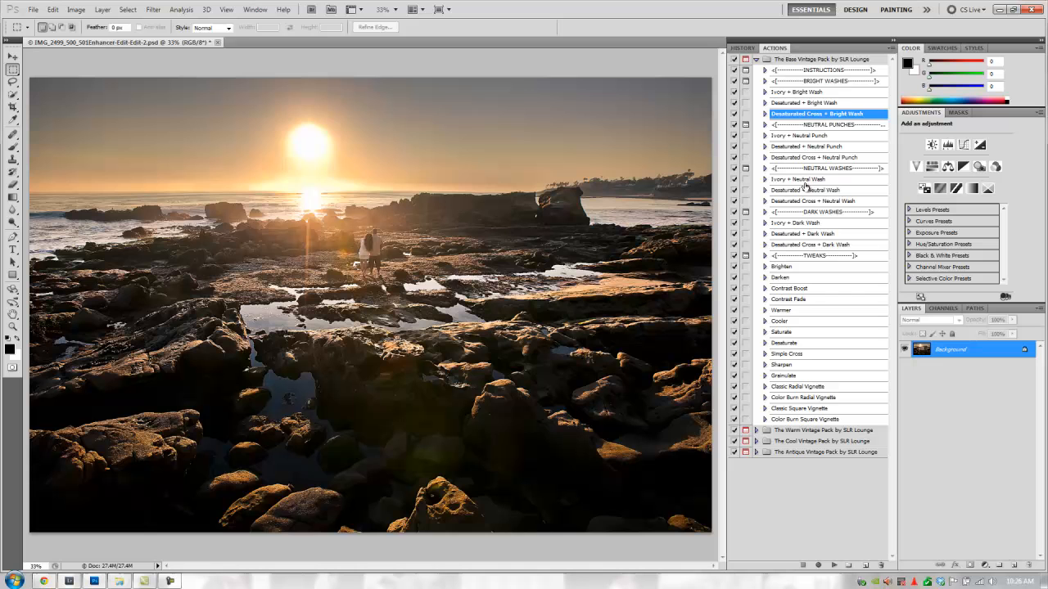
Apply the Ivory + Neutral Wash action to the sunset photo
left_click(799, 179)
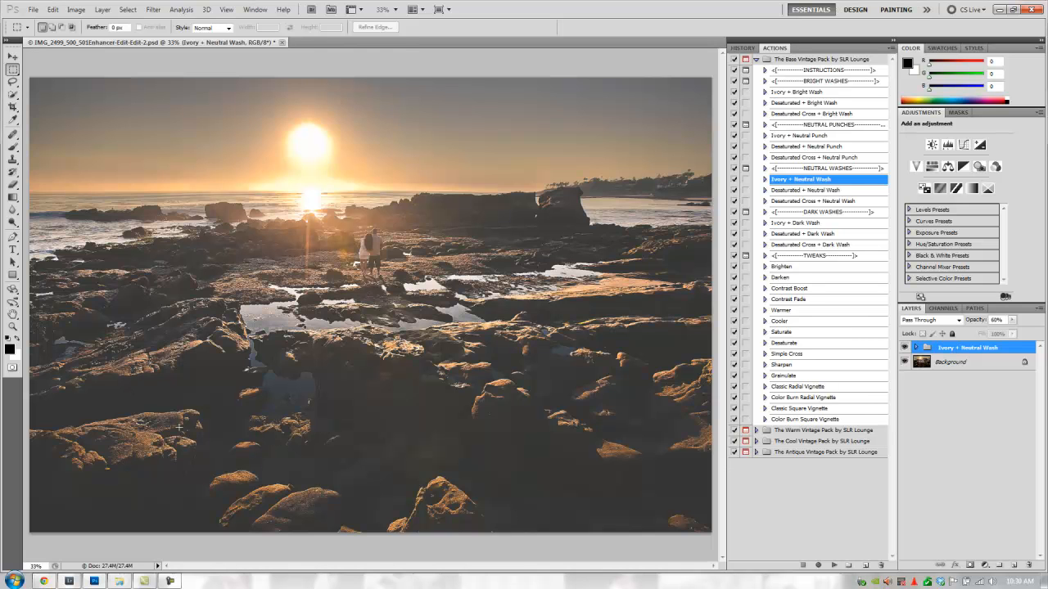
mouse_move(802, 380)
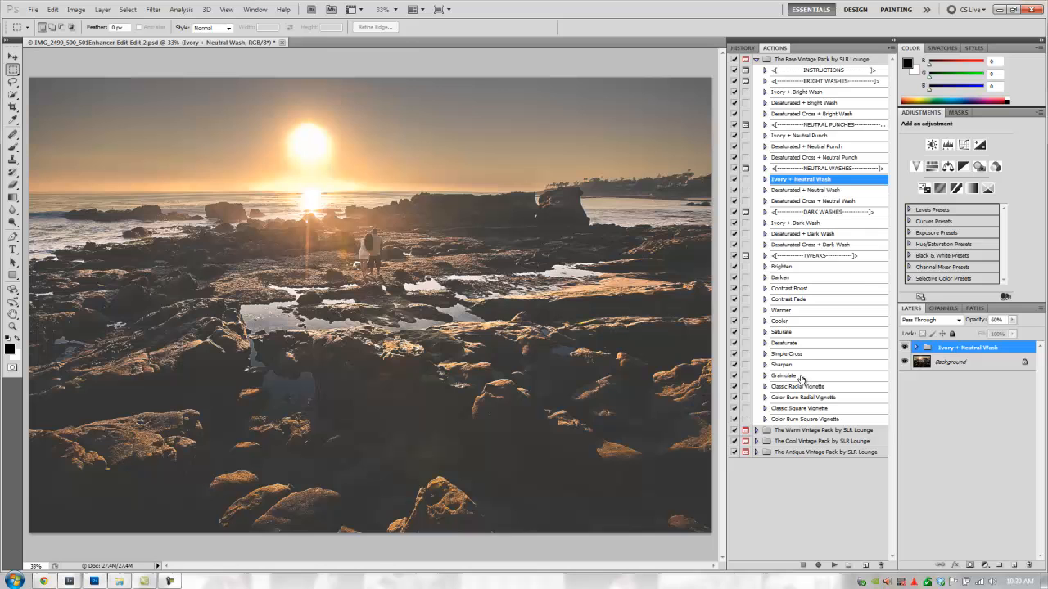
mouse_move(794, 285)
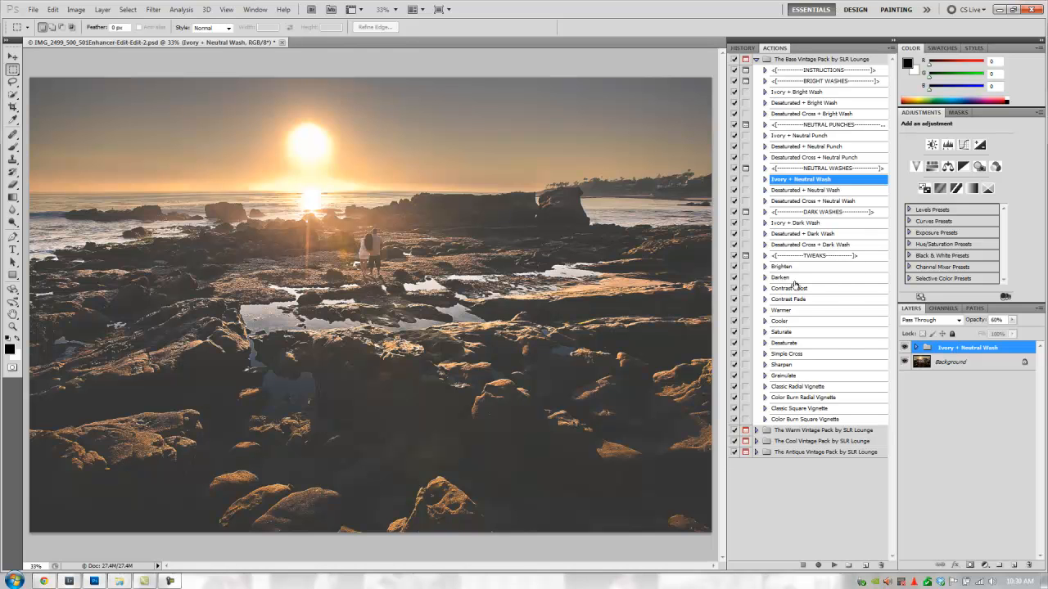
mouse_move(799, 298)
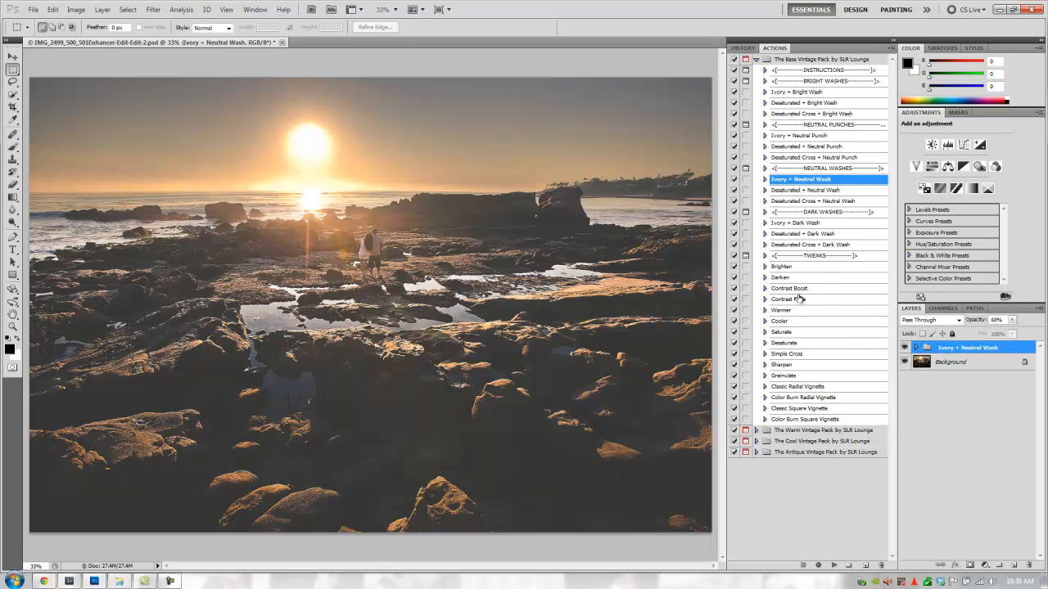
Apply the Contrast Boost action above the Ivory wash layer
left_click(789, 288)
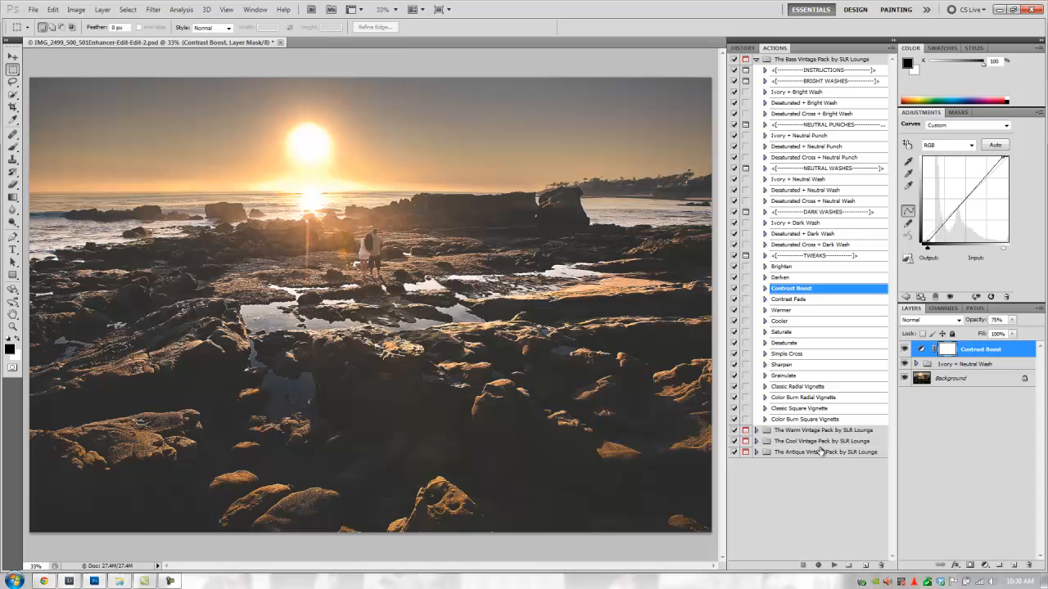
mouse_move(979, 363)
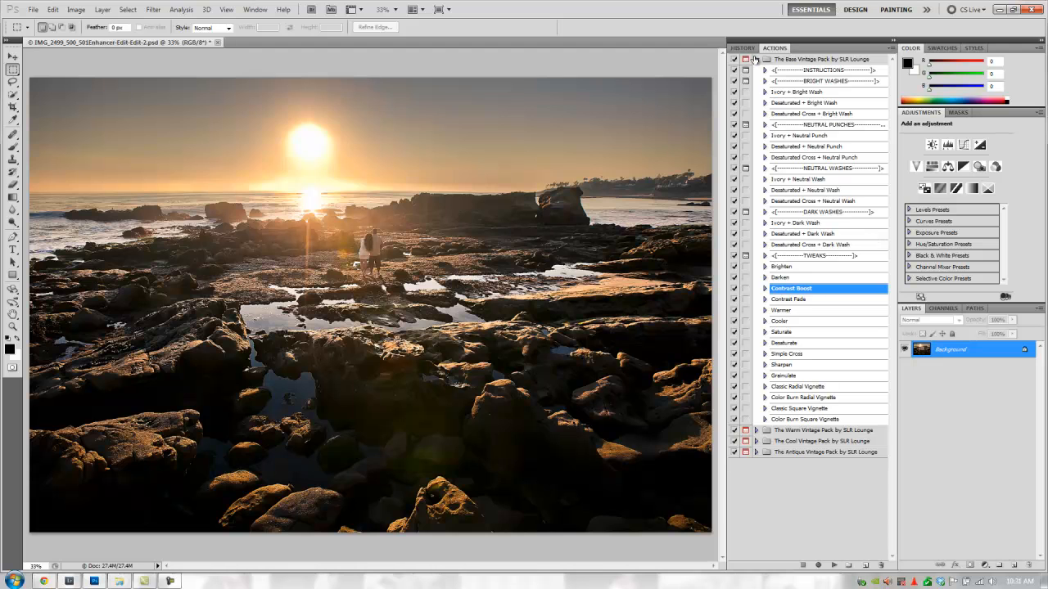
Expand the Warm Vintage Pack and select Warm Cross + Neutral Wash
left_click(756, 69)
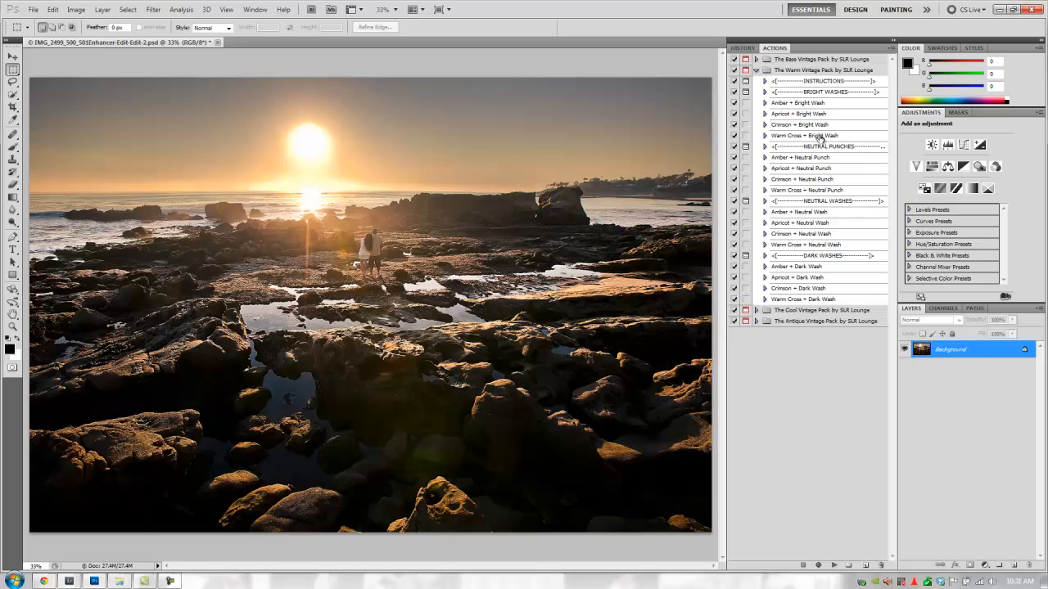
mouse_move(818, 138)
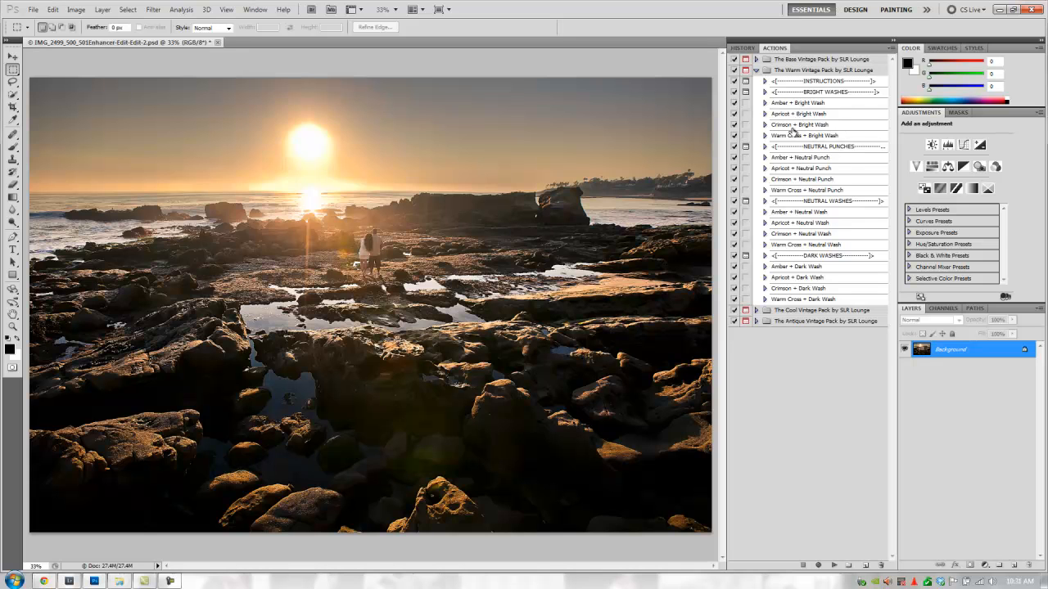
mouse_move(792, 144)
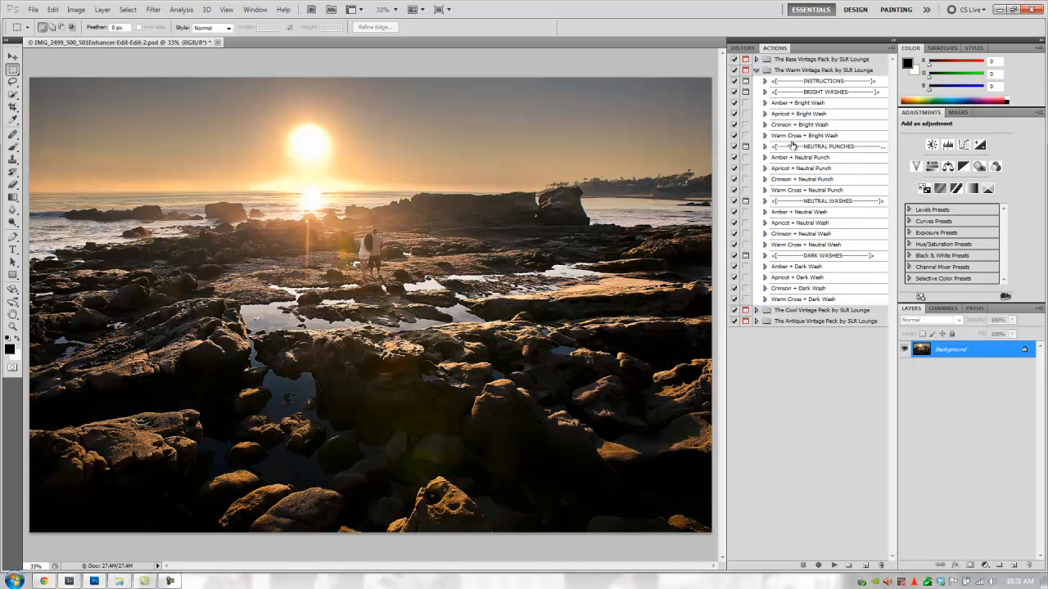
mouse_move(789, 249)
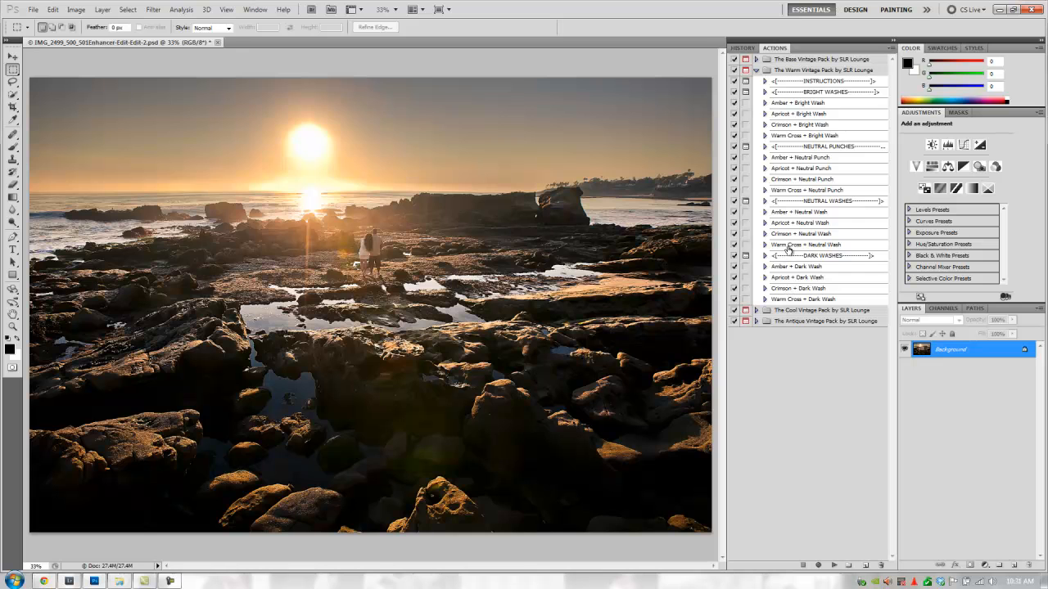
left_click(811, 246)
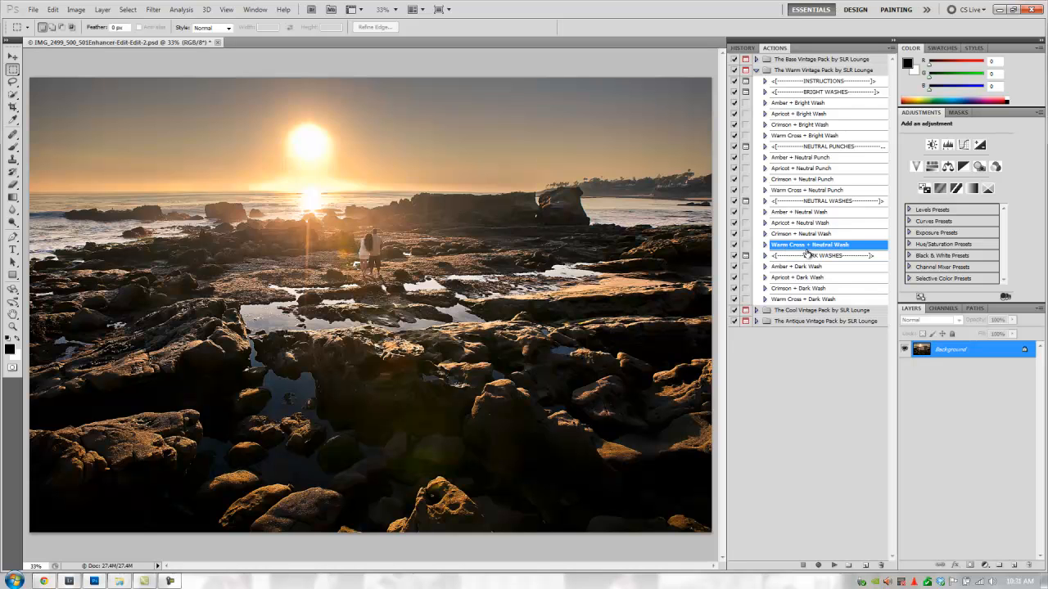
mouse_move(848, 256)
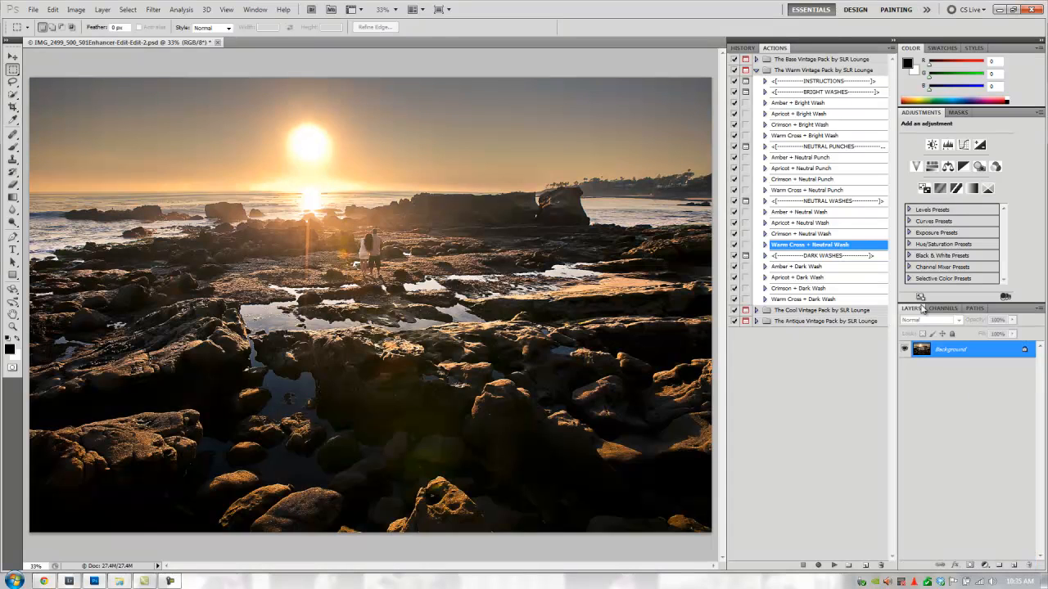
Run Crimson + Neutral Punch on the photo, then reveal the Cool Vintage Pack's actions
left_click(818, 178)
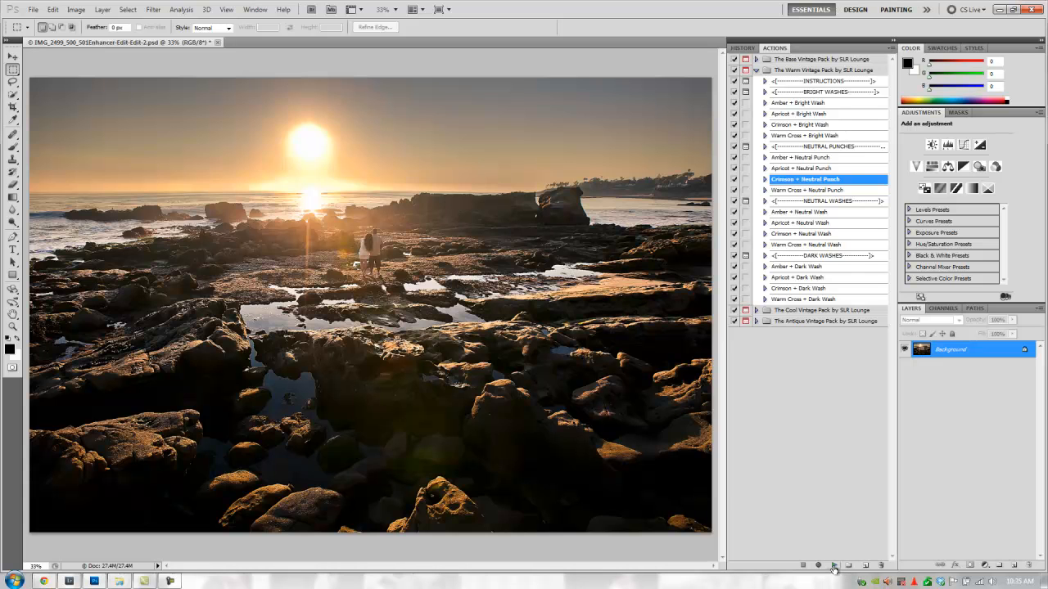
left_click(817, 567)
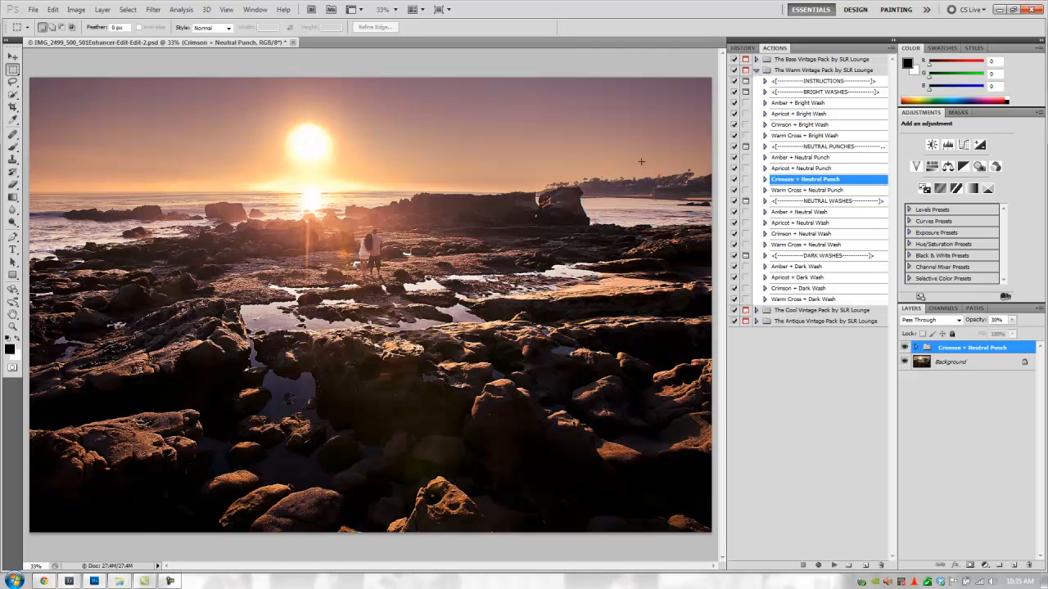
left_click(903, 347)
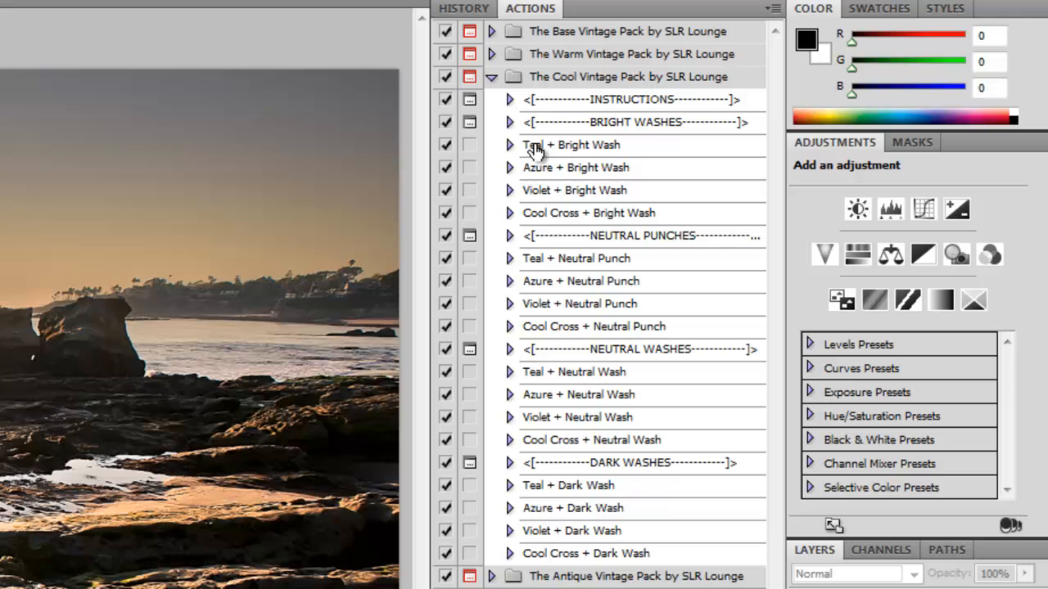
mouse_move(539, 179)
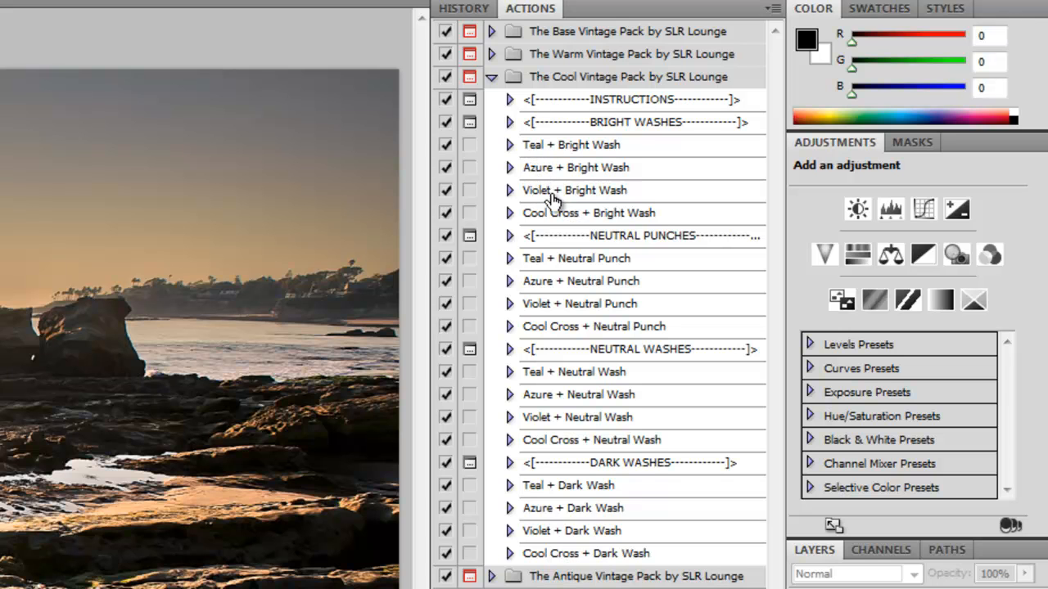
mouse_move(602, 286)
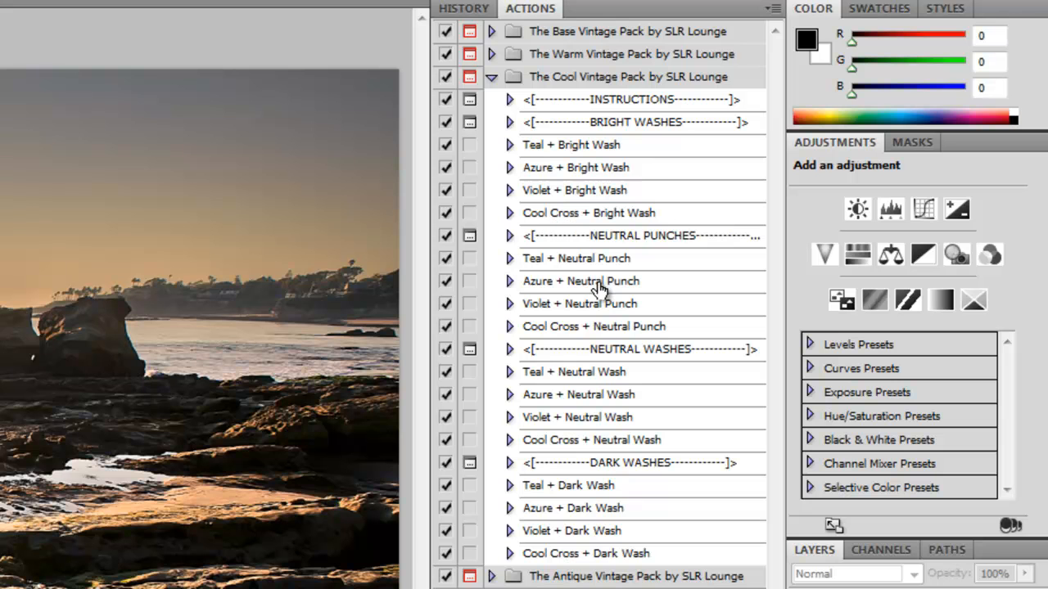
mouse_move(570, 319)
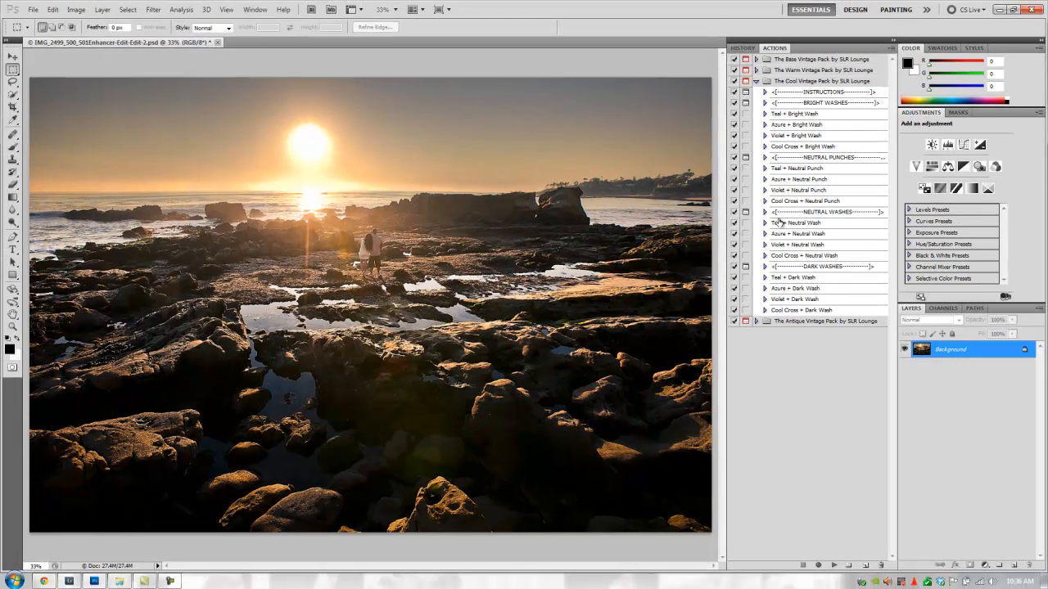
left_click(802, 179)
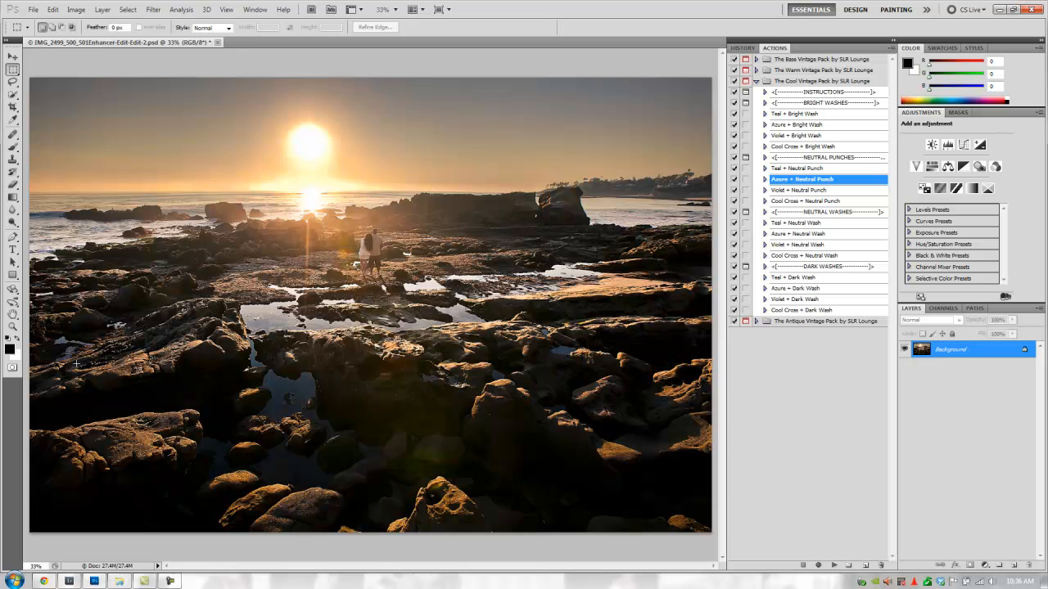
mouse_move(622, 387)
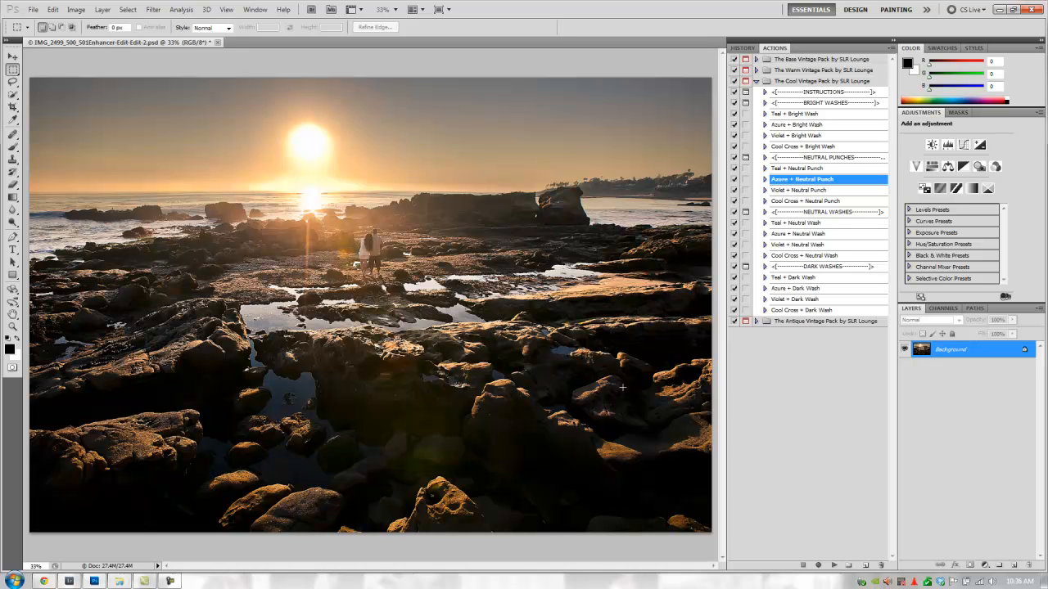
mouse_move(835, 183)
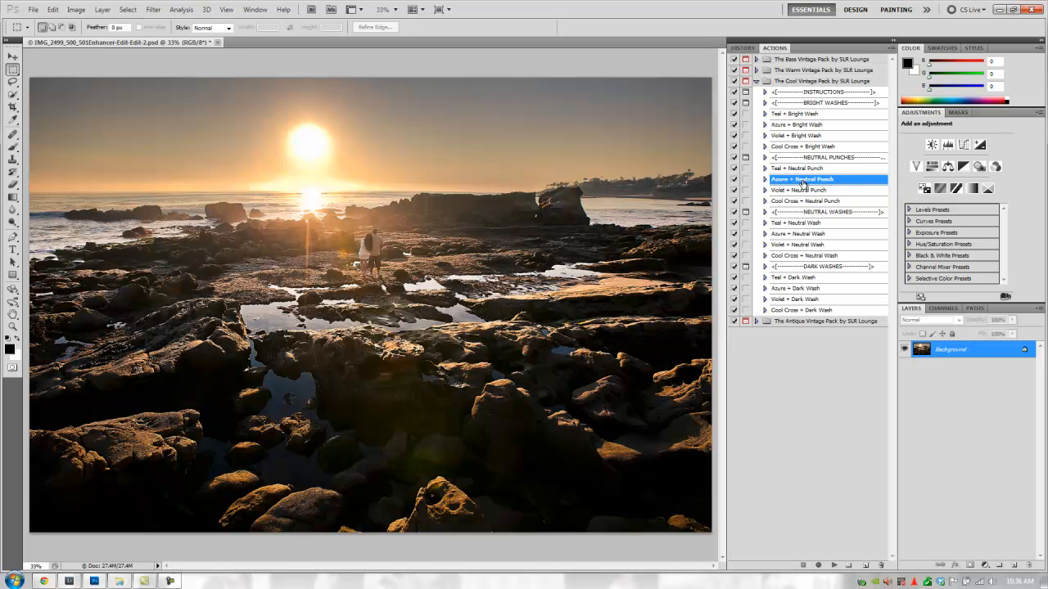
mouse_move(830, 182)
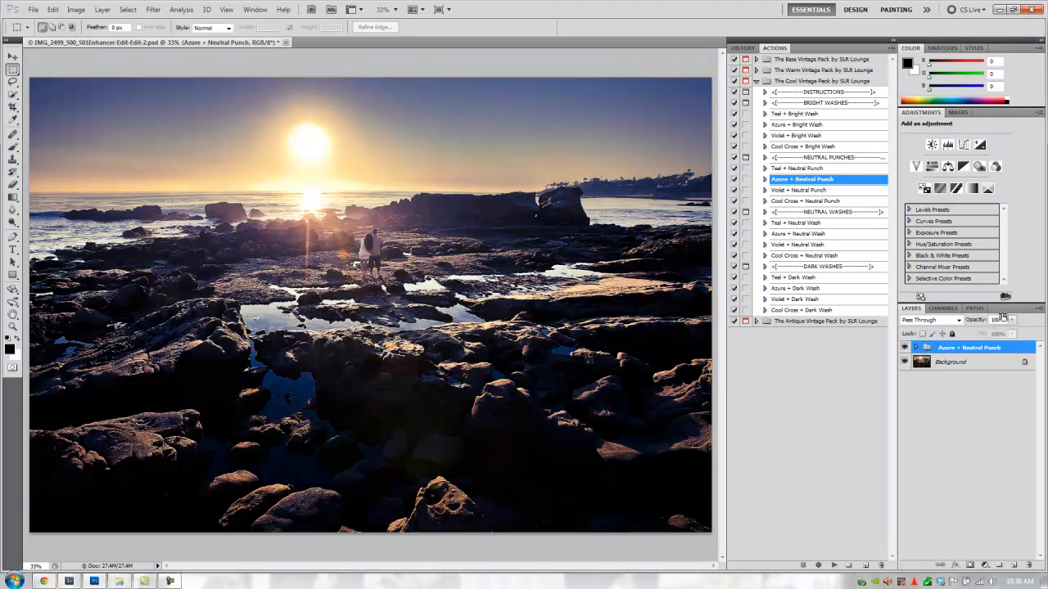
type("40")
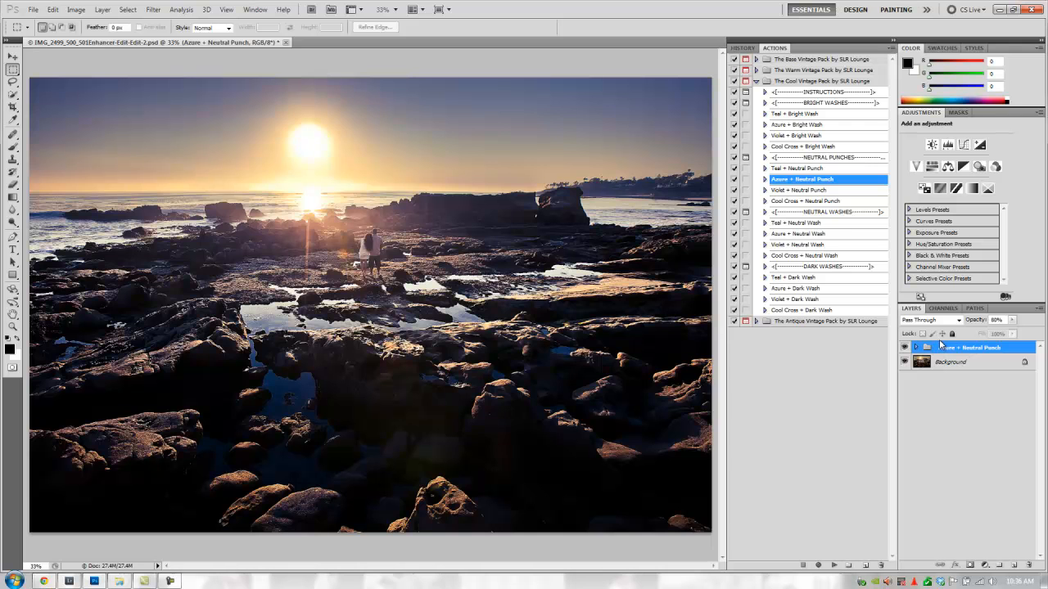
mouse_move(942, 351)
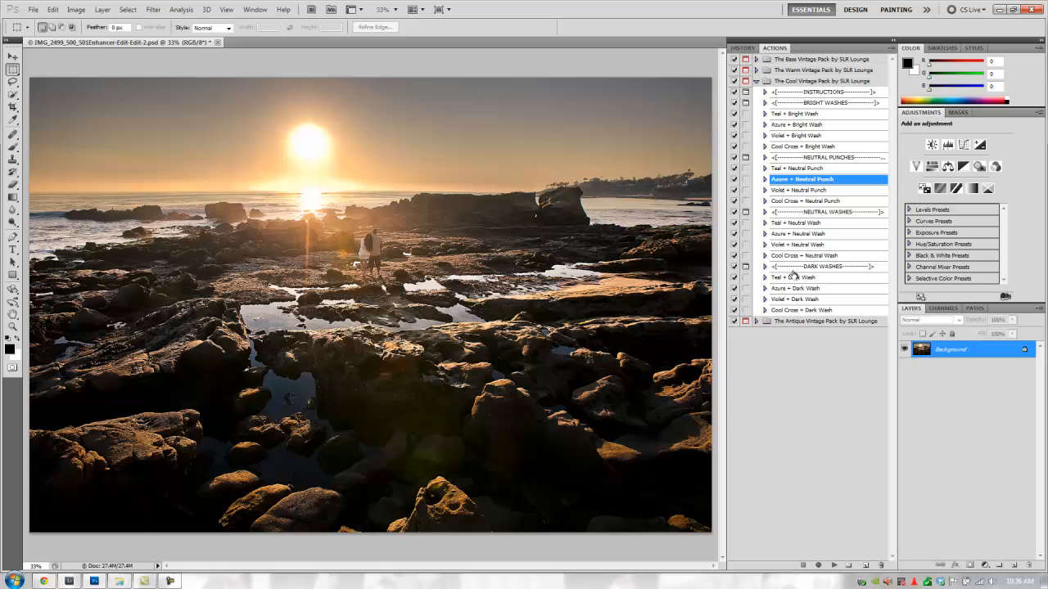
Select Cool Cross + Neutral Wash, then collapse the Cool Vintage Pack
left_click(808, 255)
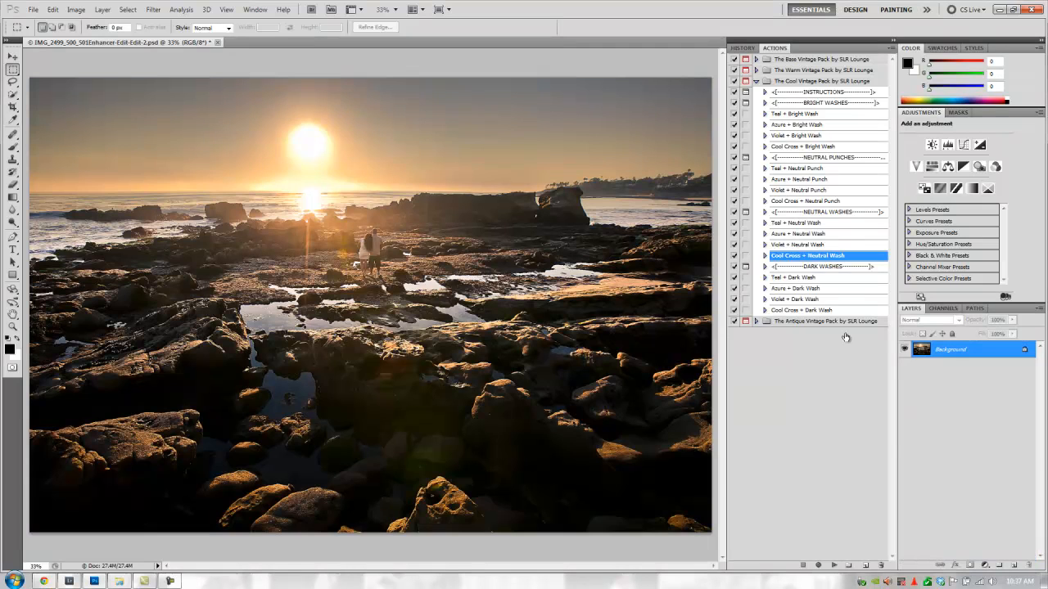
left_click(756, 82)
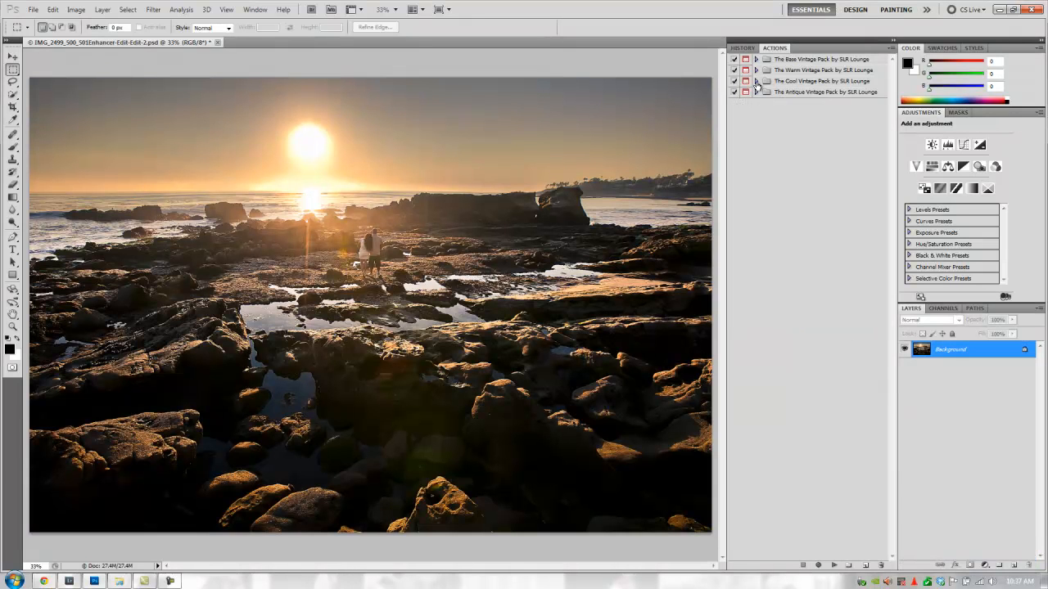
Expand the Antique Vintage Pack to list its wash and punch actions
left_click(757, 91)
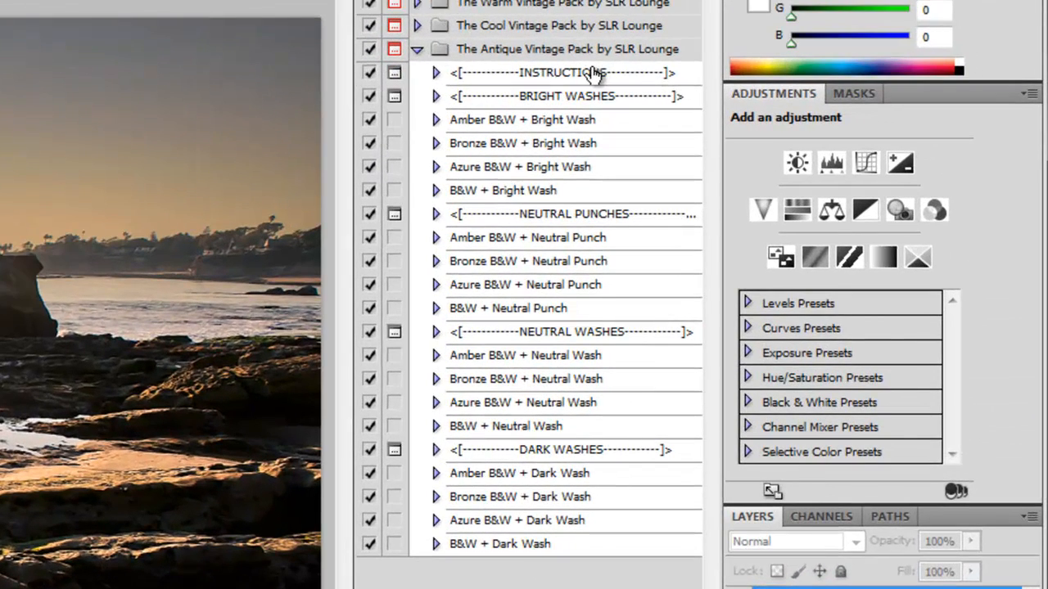
mouse_move(588, 98)
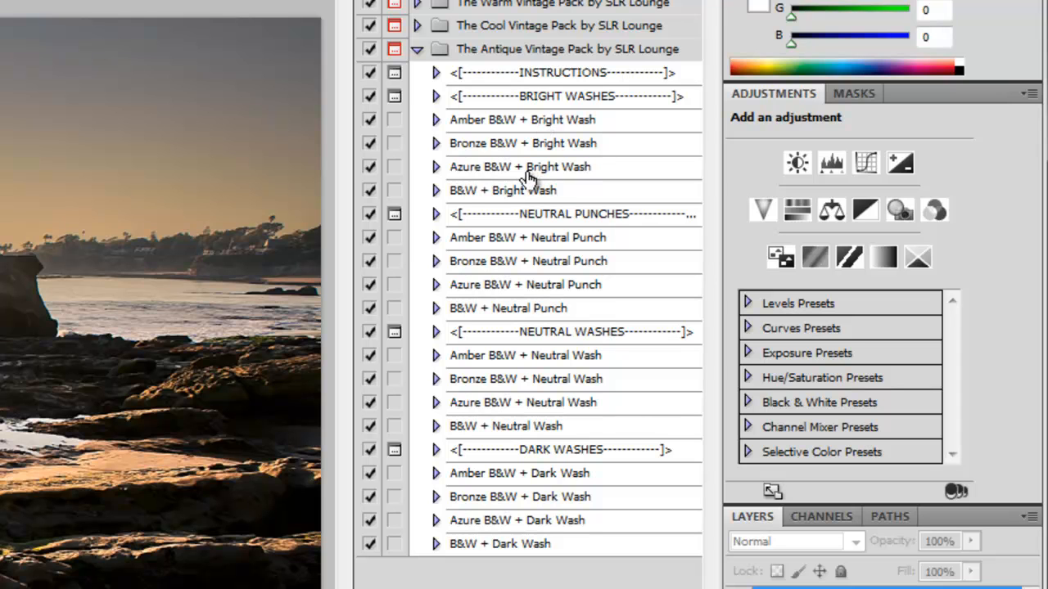
mouse_move(514, 197)
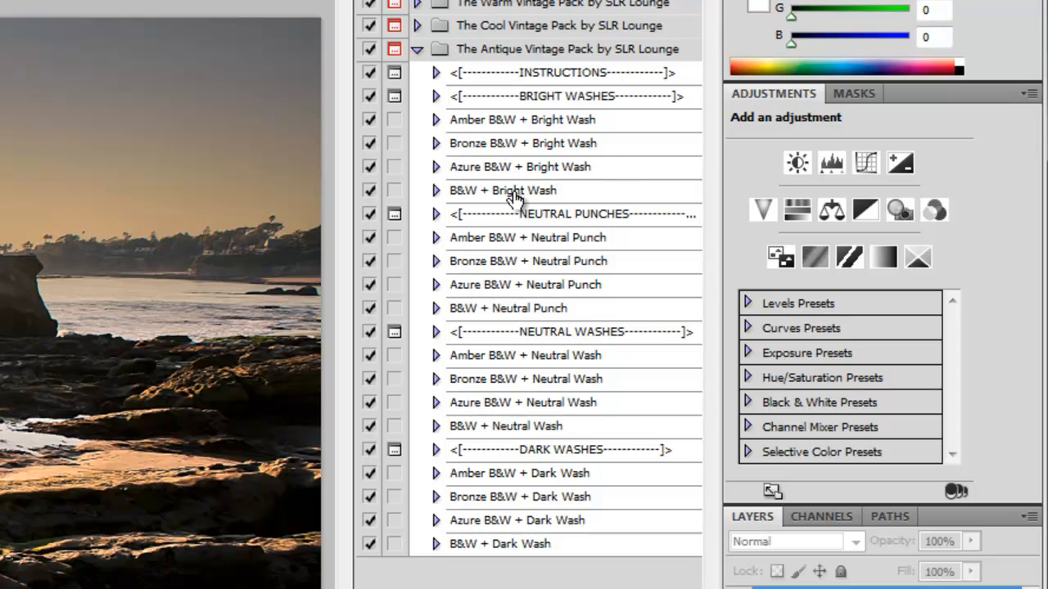
mouse_move(516, 123)
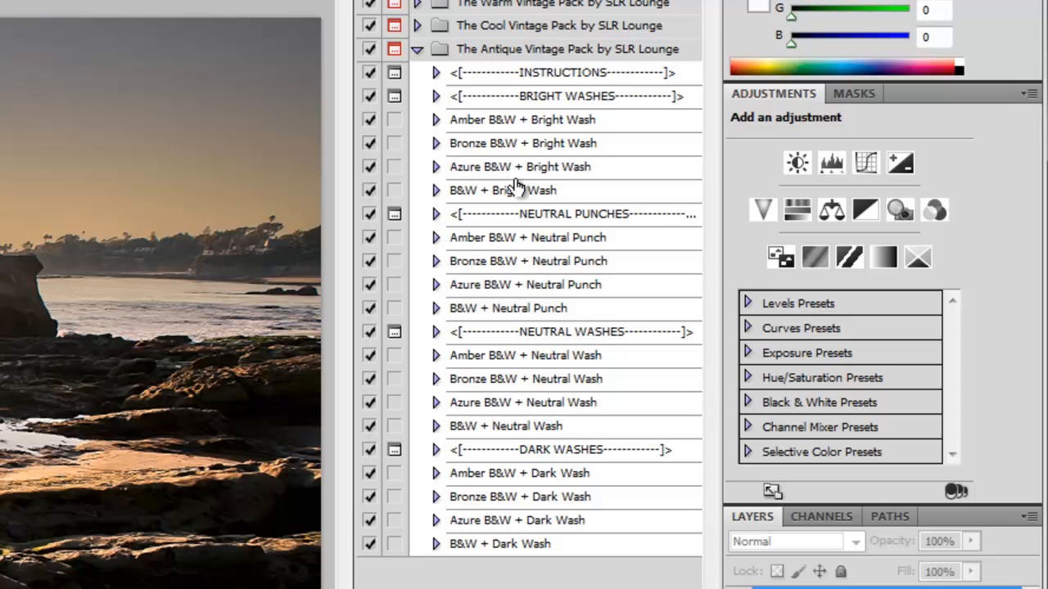
mouse_move(510, 197)
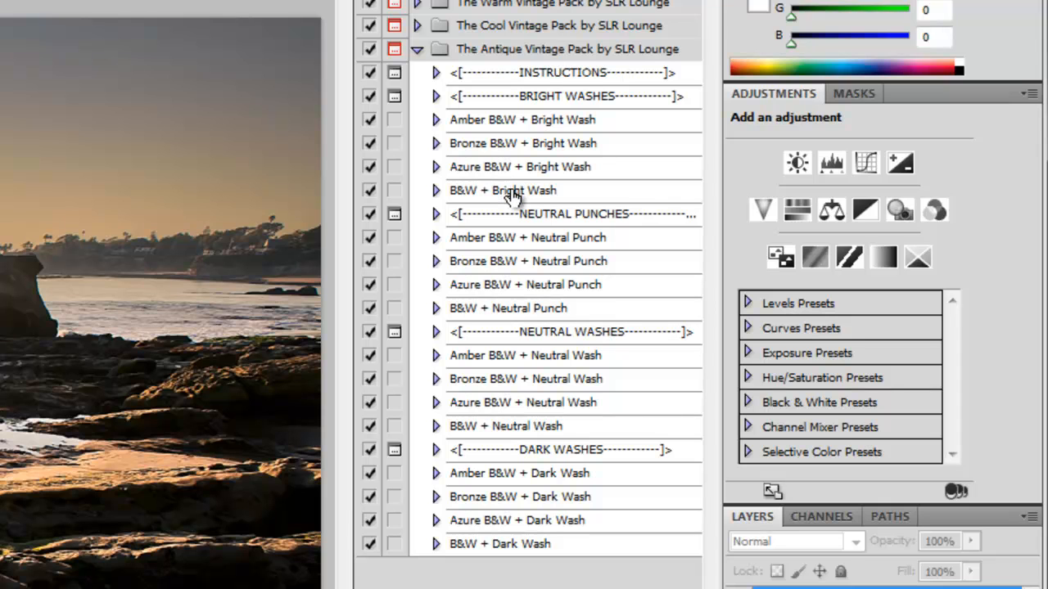
mouse_move(550, 216)
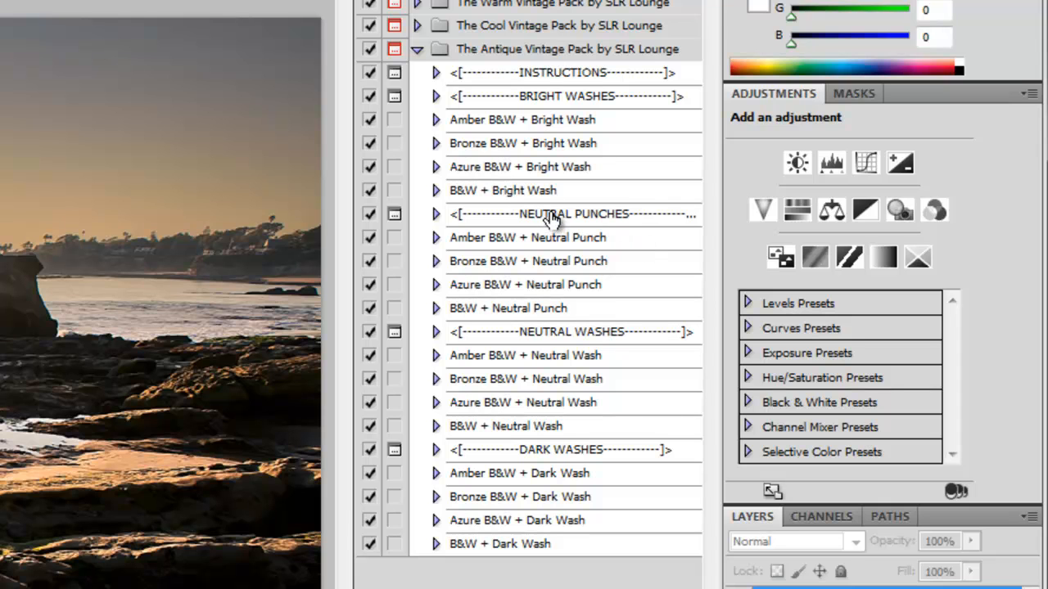
mouse_move(517, 254)
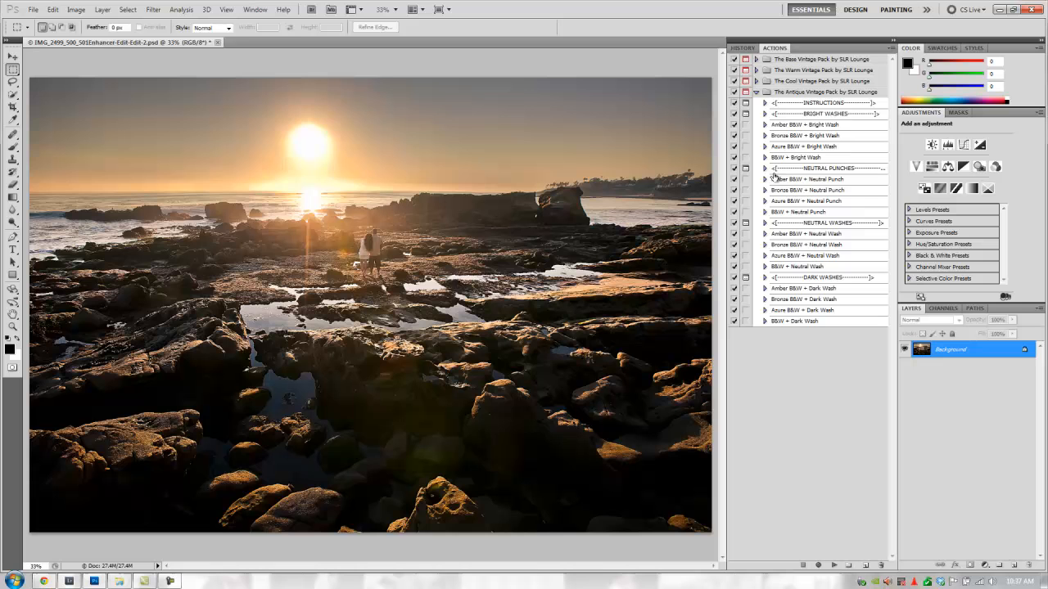
left_click(809, 179)
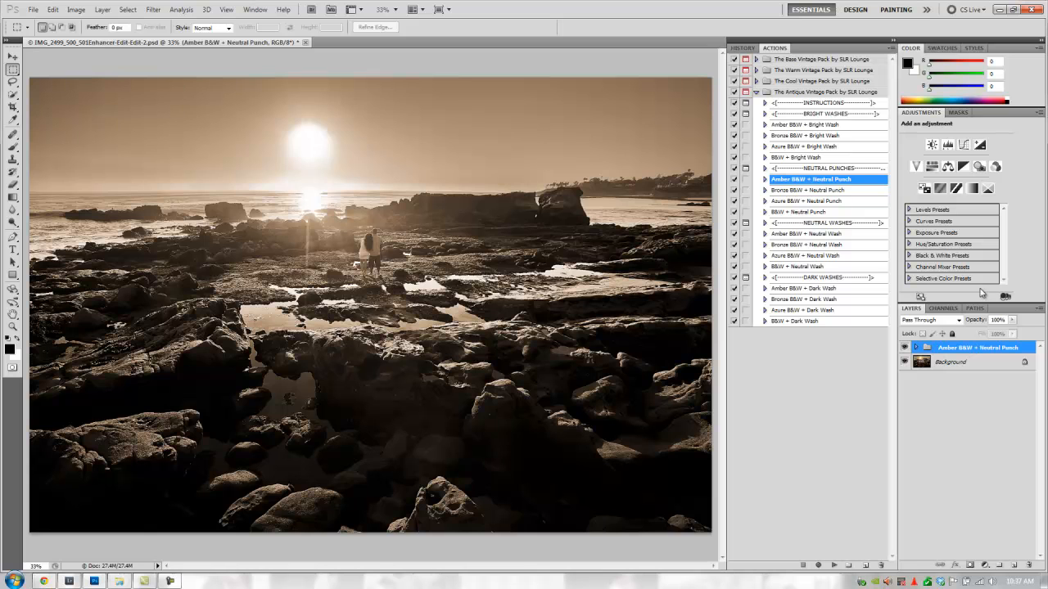
mouse_move(940, 297)
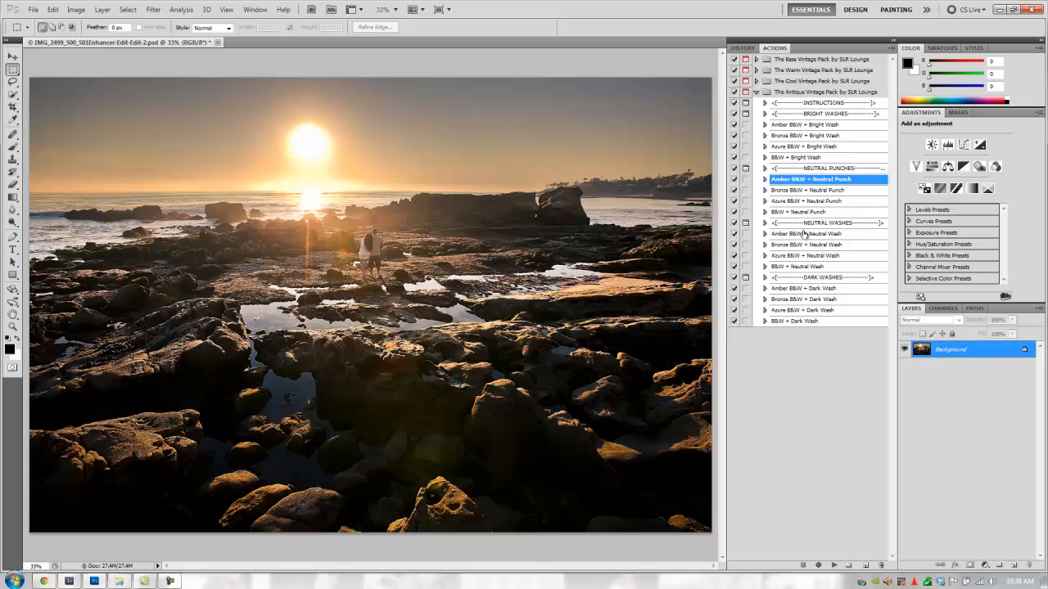
mouse_move(811, 154)
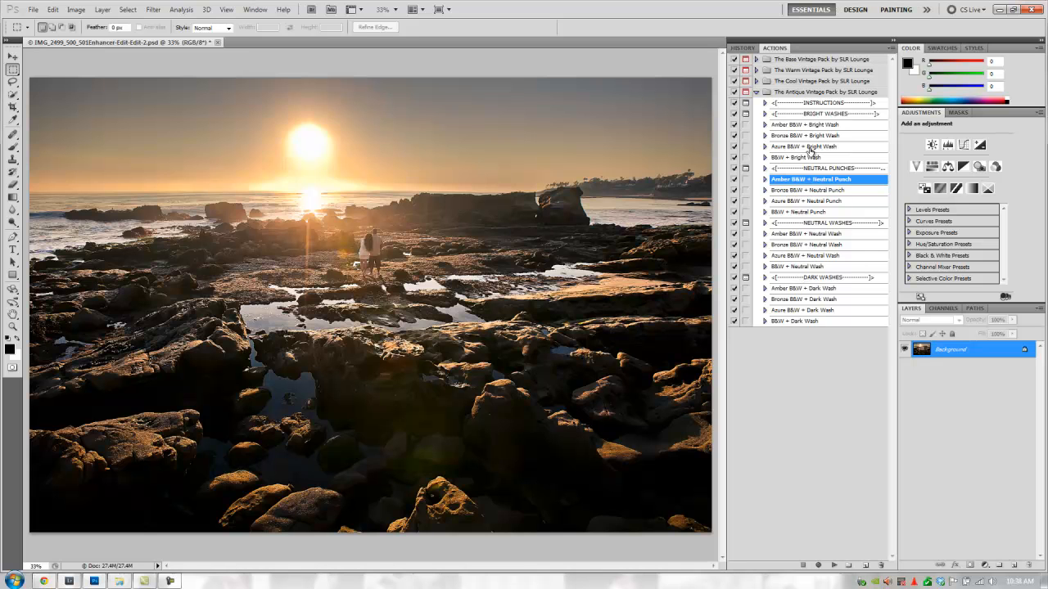
Apply Azure B&W + Bright Wash with Contrast Boost, then remove both layers
left_click(804, 148)
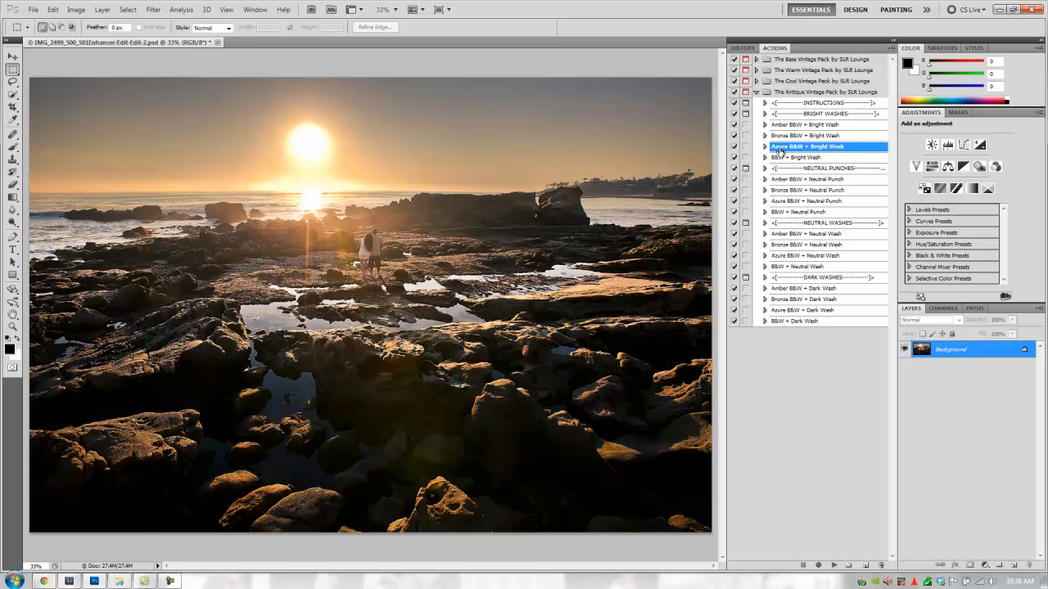
mouse_move(828, 155)
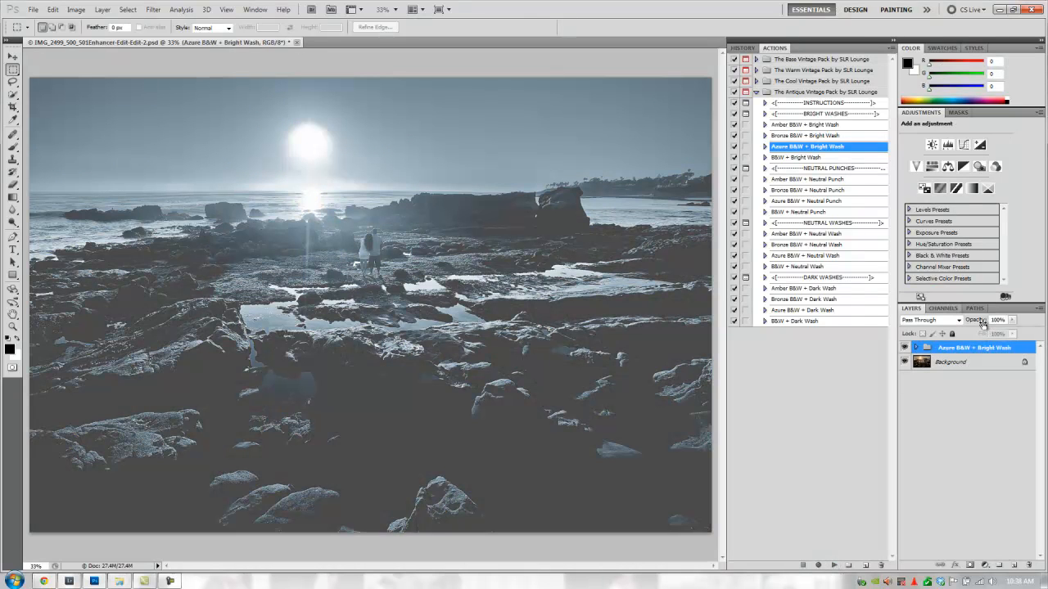
left_click_drag(1002, 319, 985, 319)
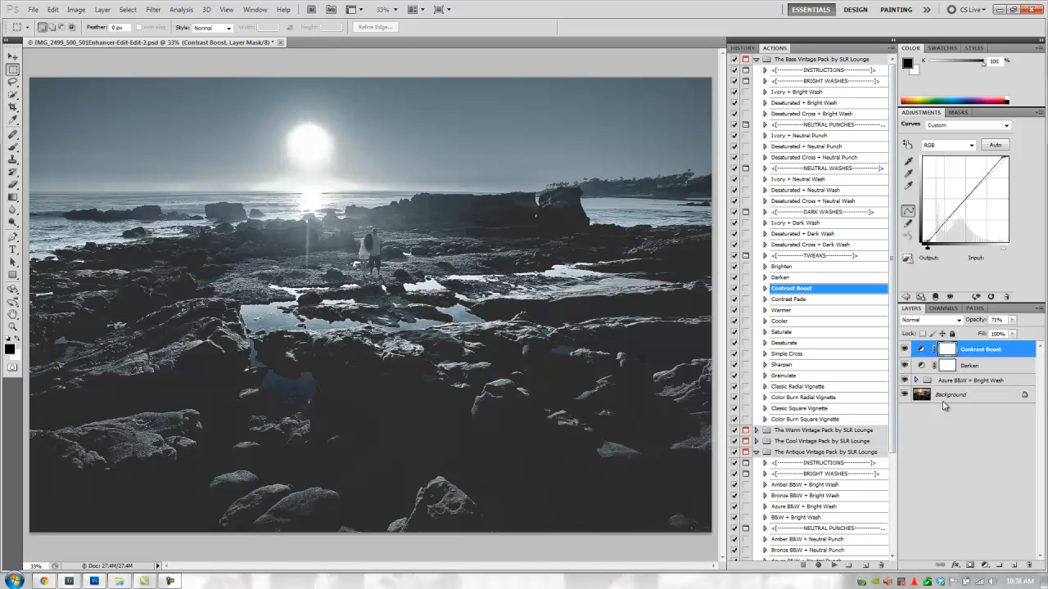
left_click(973, 380)
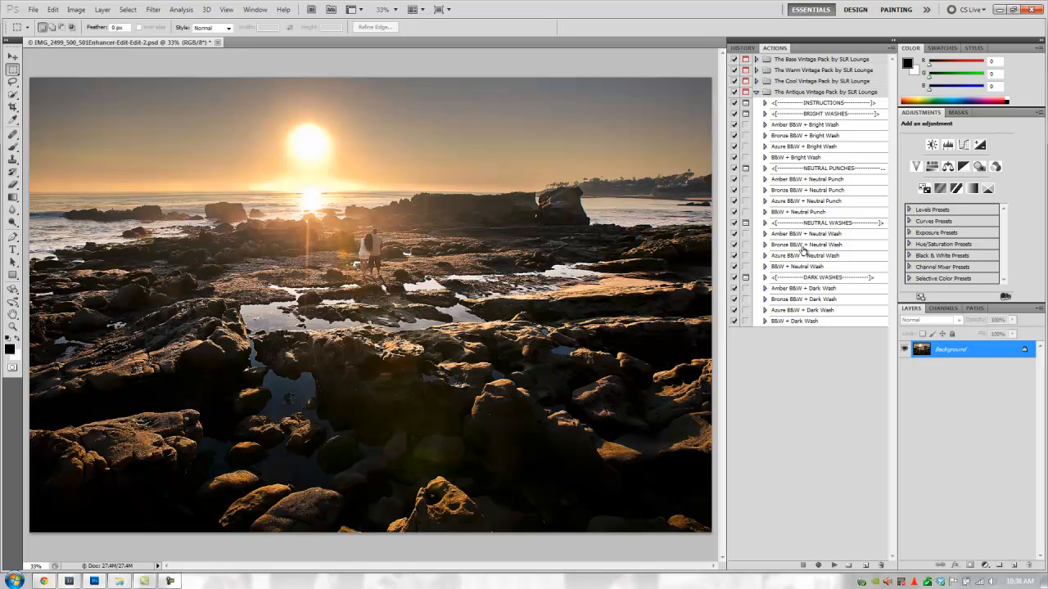
Apply Bronze B&W + Neutral Wash, then collapse the Antique Vintage Pack
left_click(827, 244)
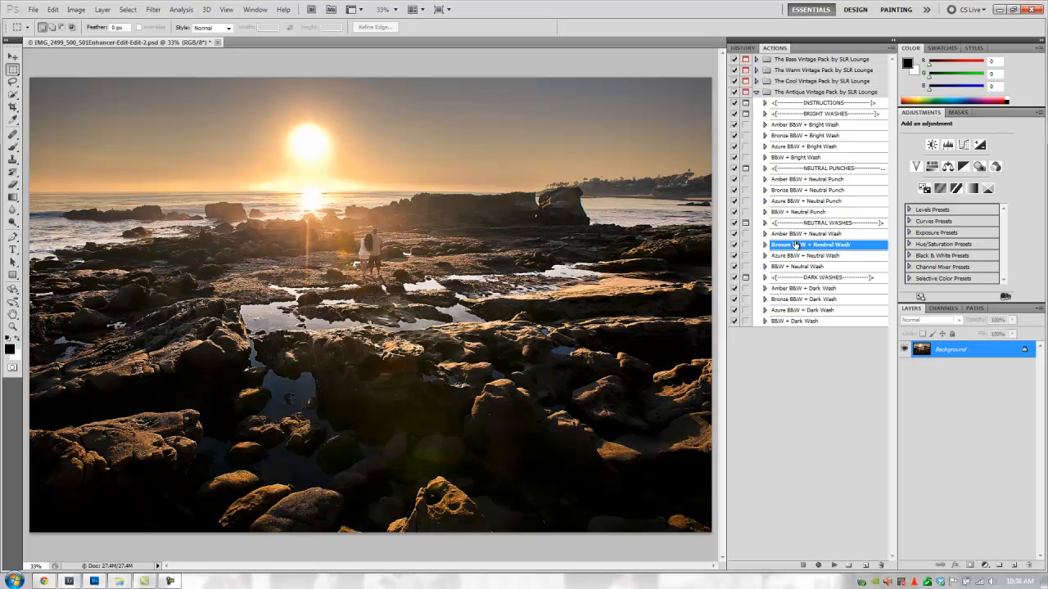
mouse_move(789, 252)
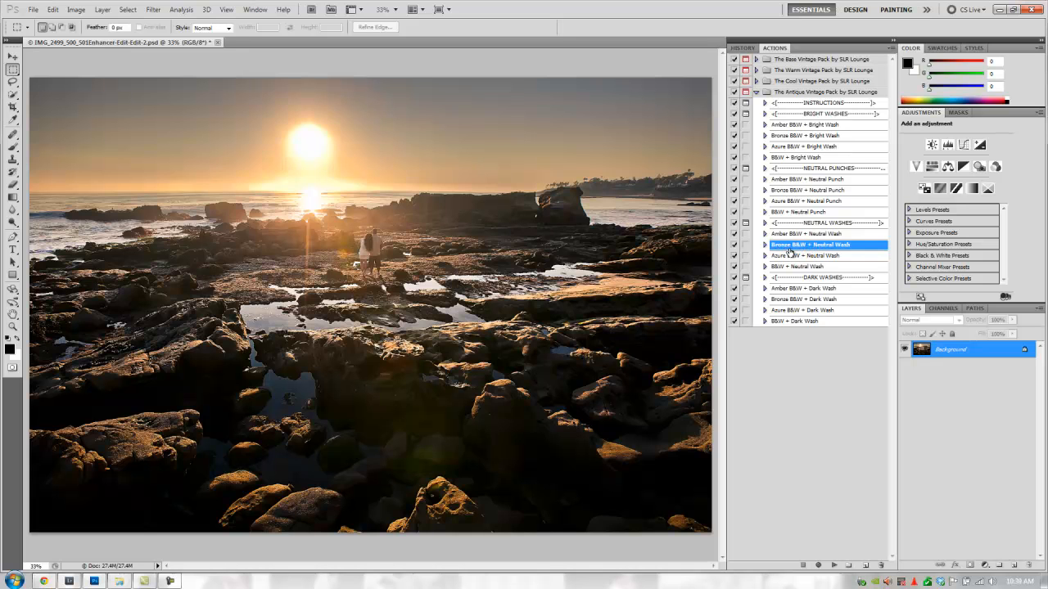
mouse_move(817, 247)
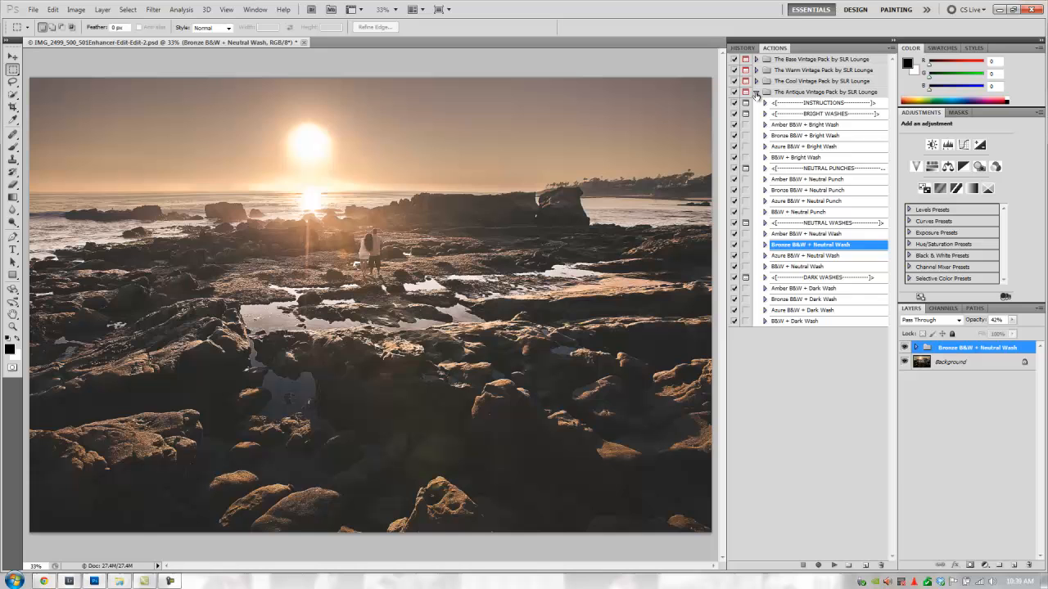
left_click(756, 91)
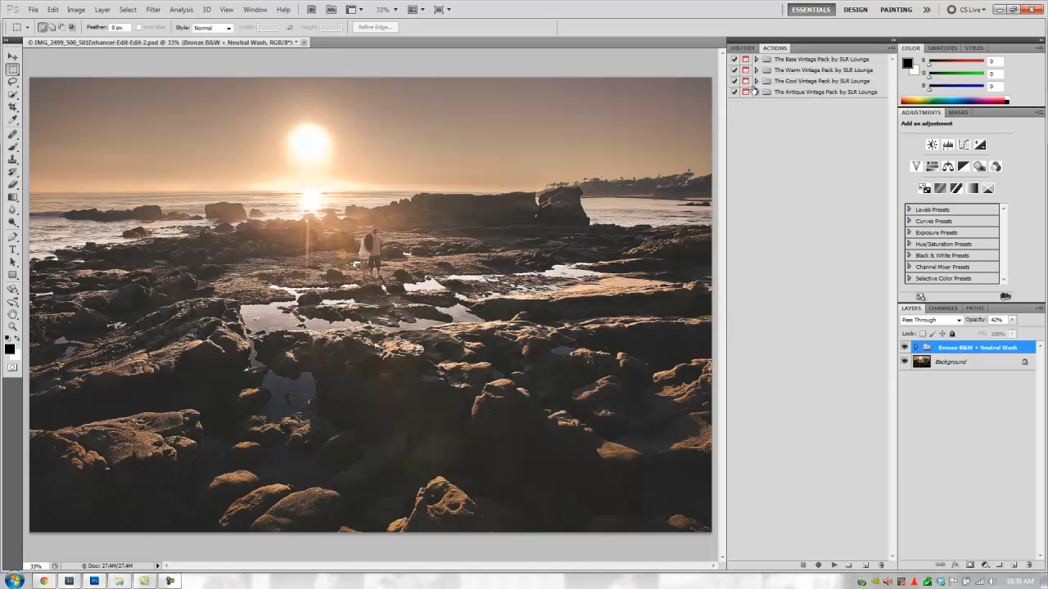
Run the Azure + Neutral Punch action from The Cool Vintage Pack on the sunset photo
left_click(757, 80)
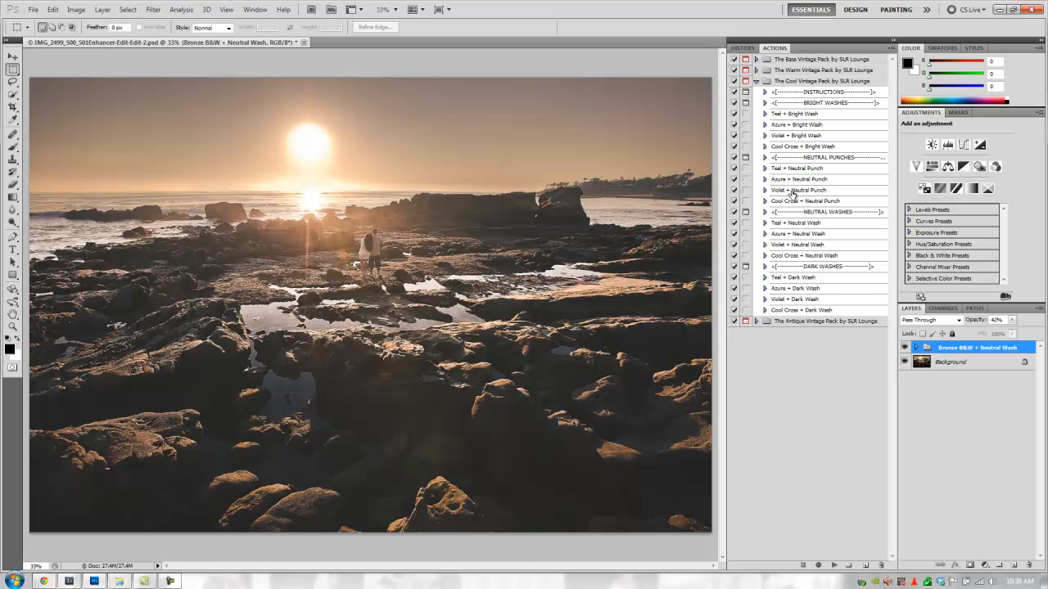
left_click(802, 179)
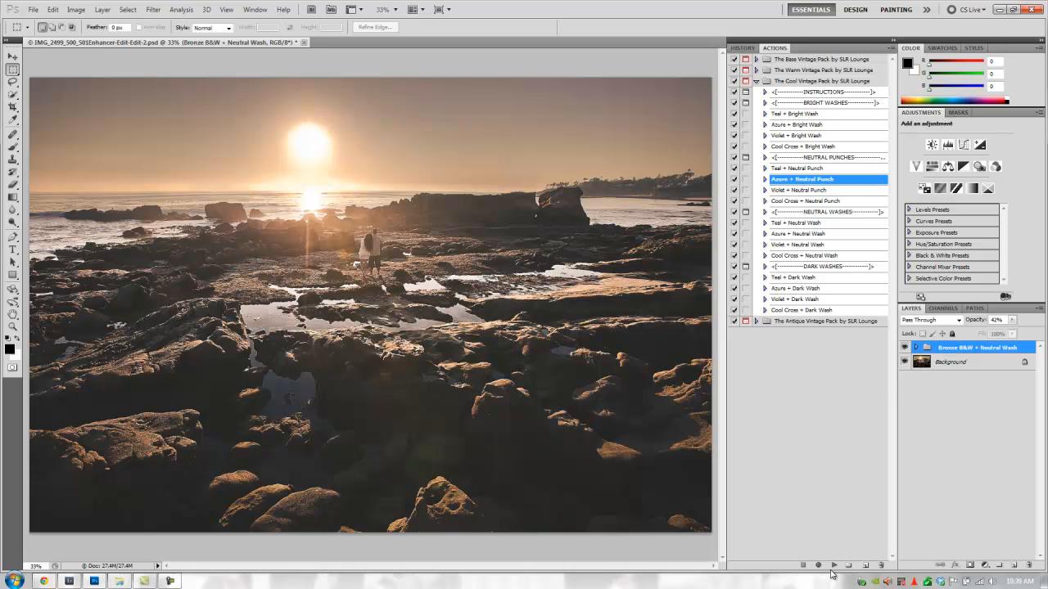
left_click(834, 565)
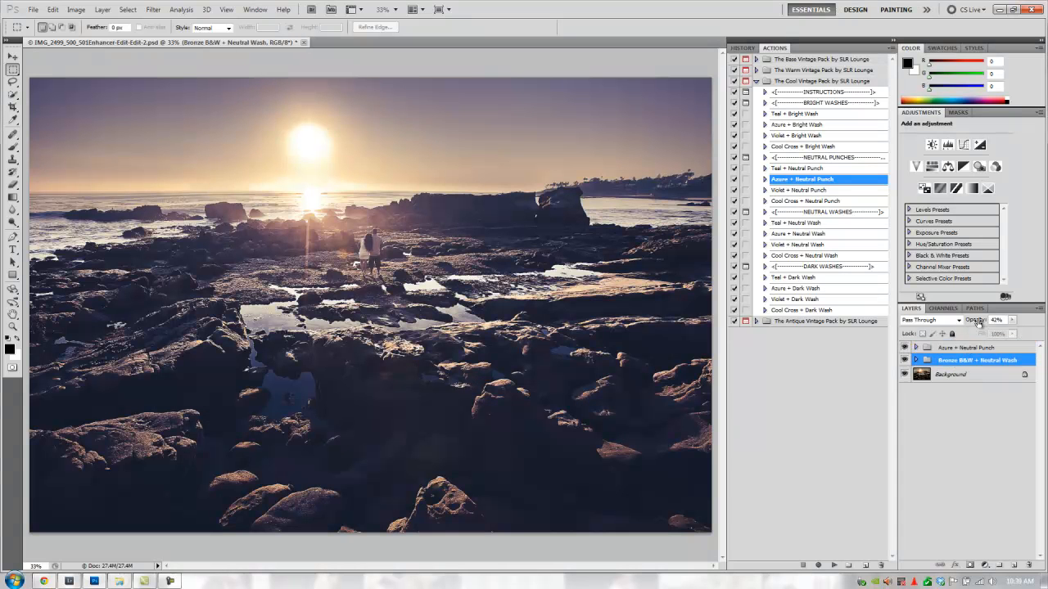
left_click(997, 320)
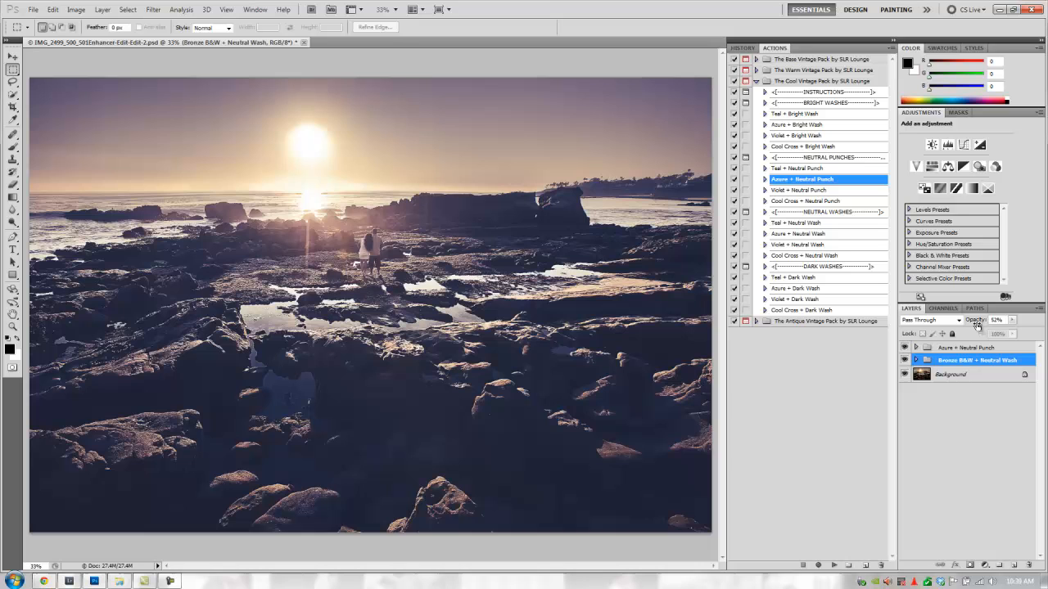
Select the Azure + Neutral Punch layer, collapse the Cool pack and expand The Base Vintage Pack
left_click(965, 347)
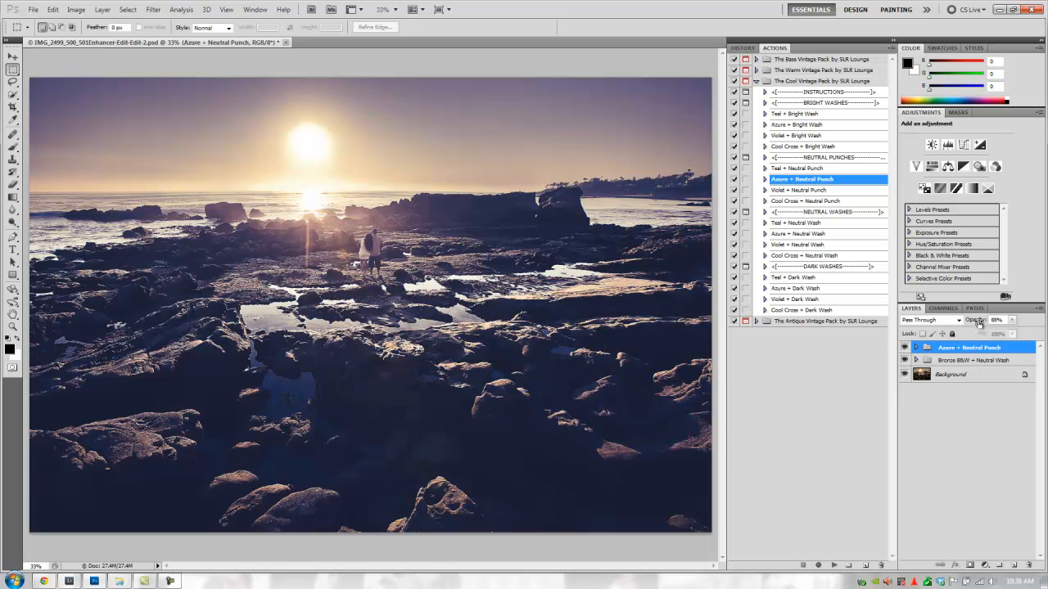
left_click(757, 80)
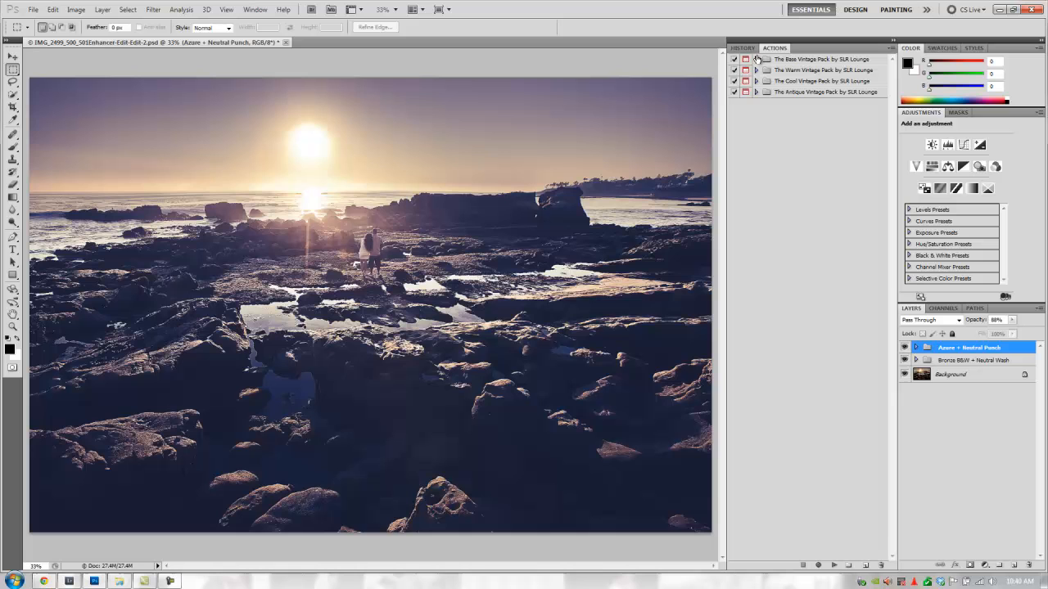
left_click(756, 59)
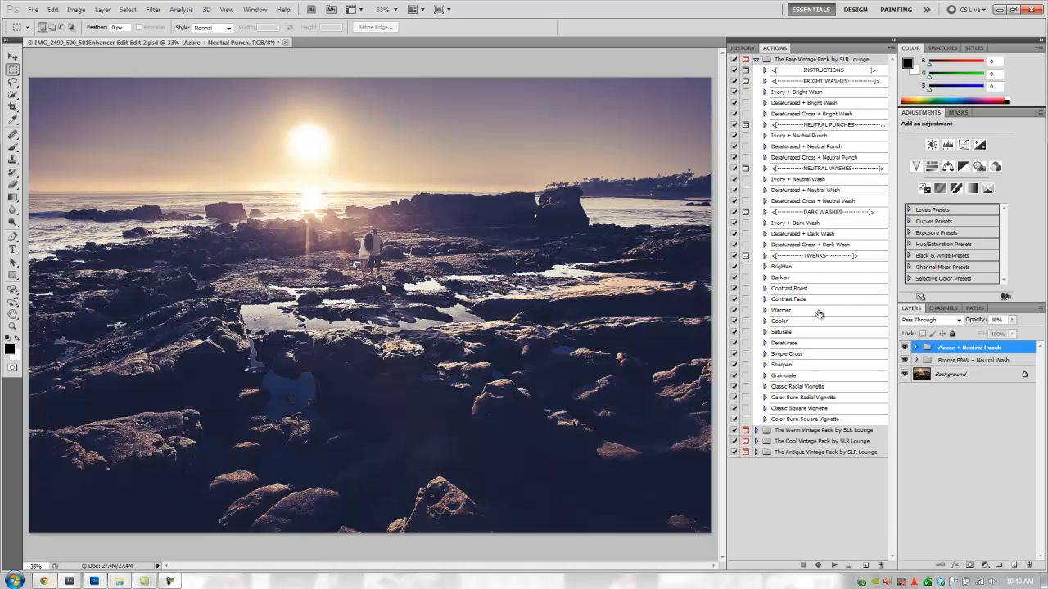
Choose the Contrast Boost action in The Base Vintage Pack
left_click(790, 288)
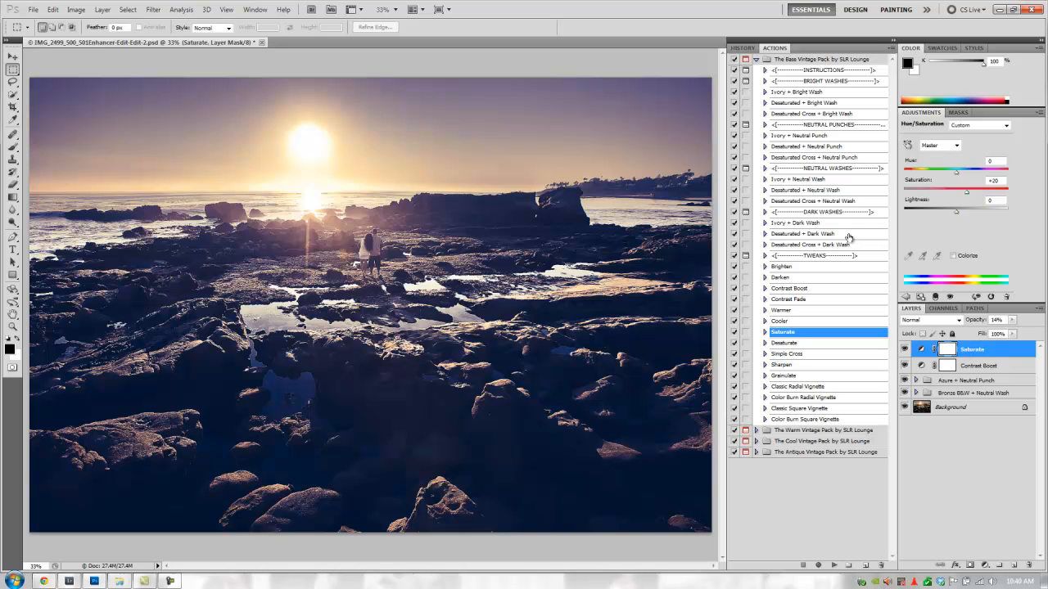
mouse_move(969, 363)
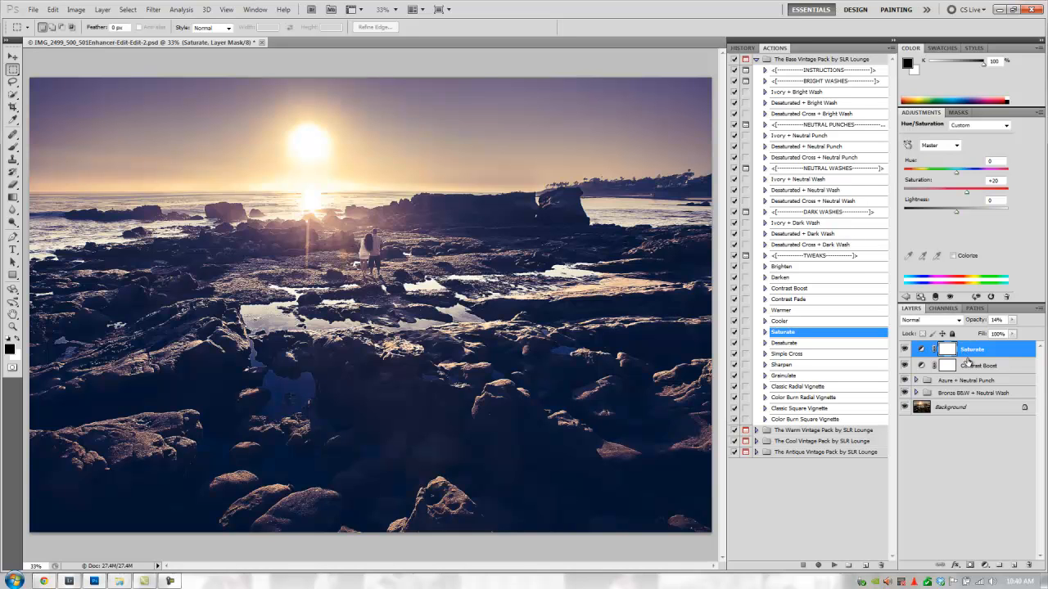